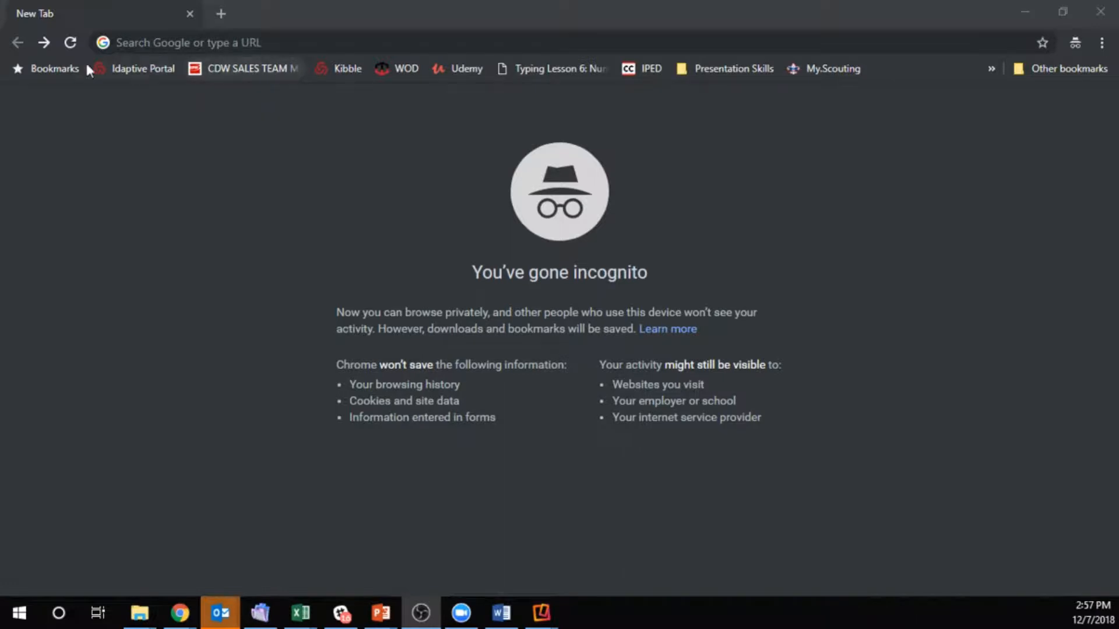
click(142, 68)
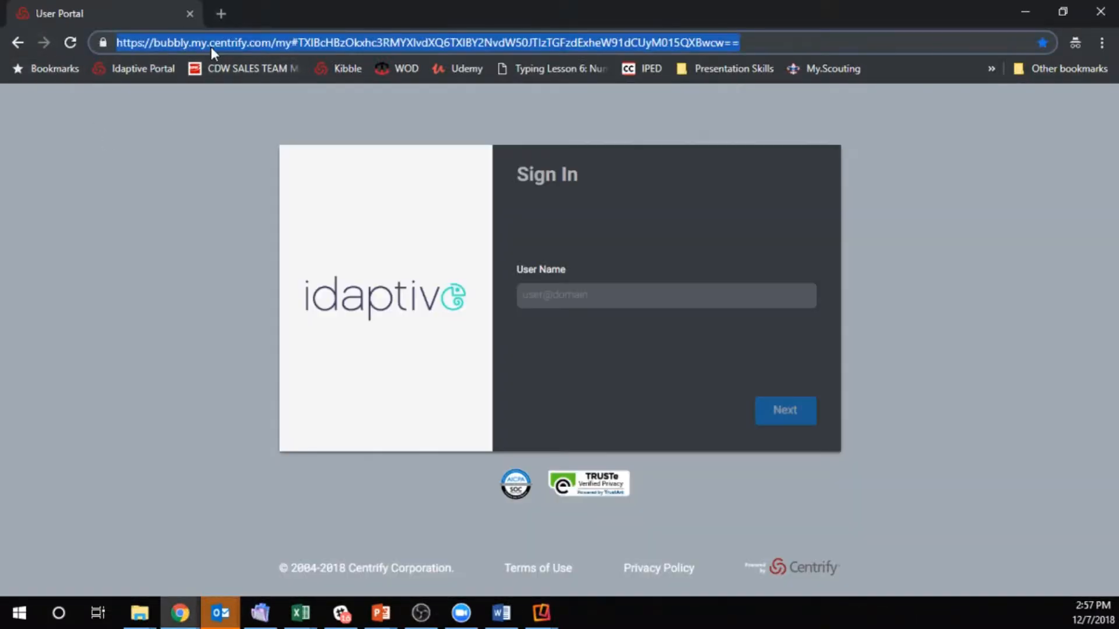
mouse_move(369, 286)
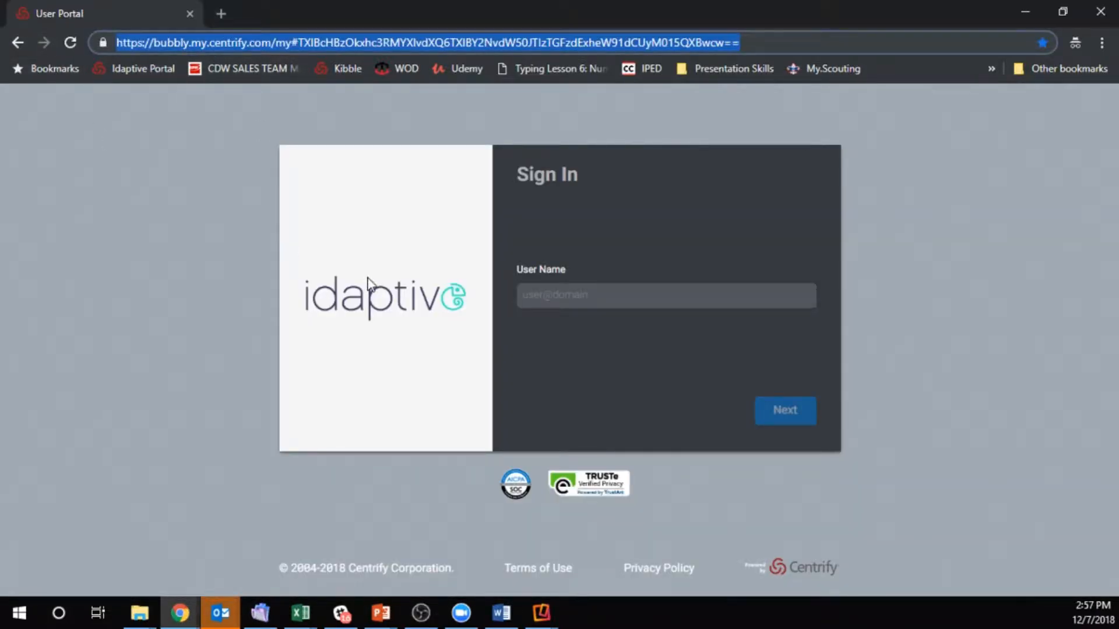
click(665, 295)
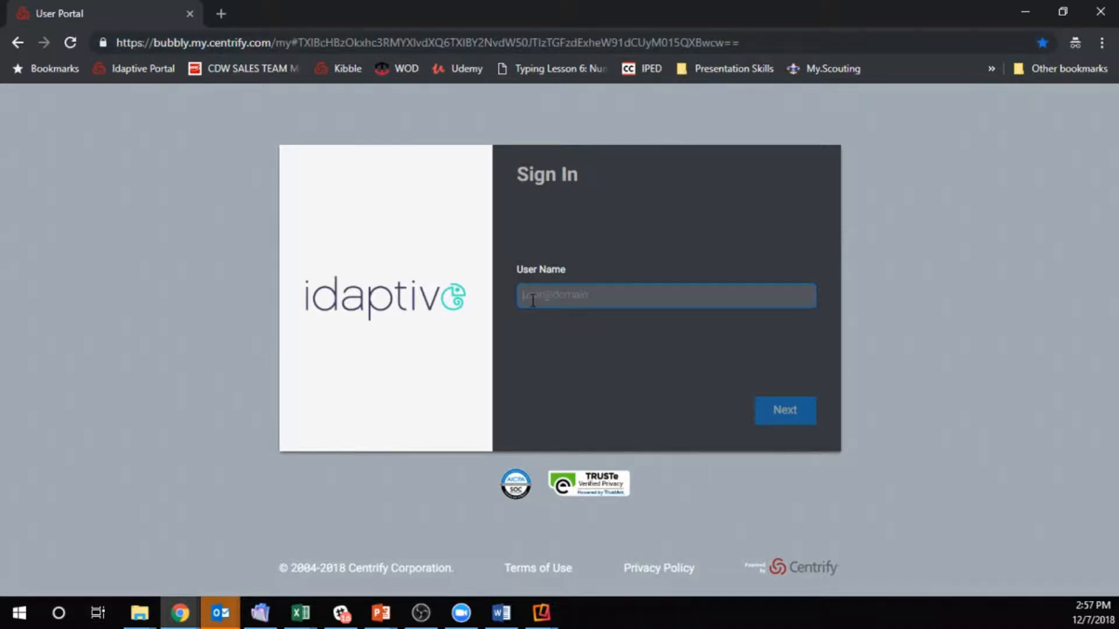
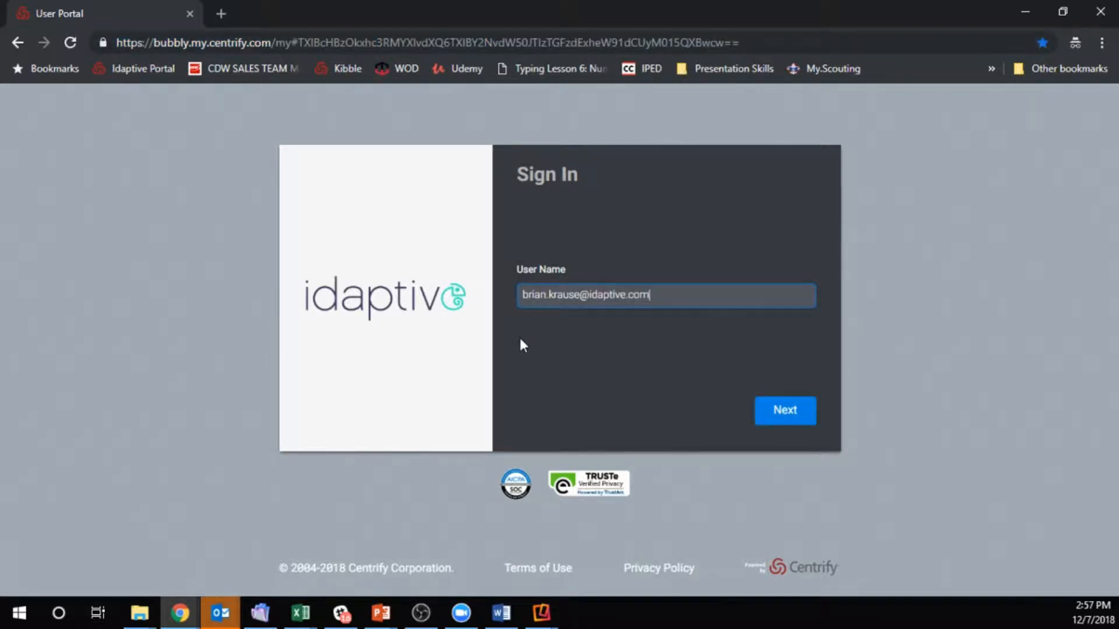
click(783, 410)
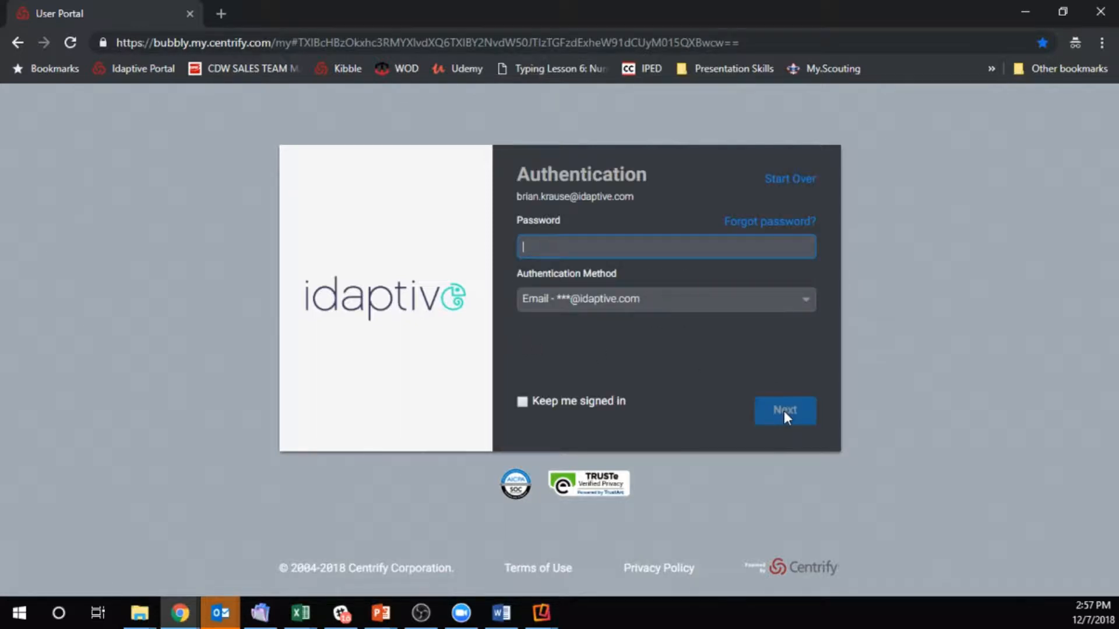
mouse_move(756, 240)
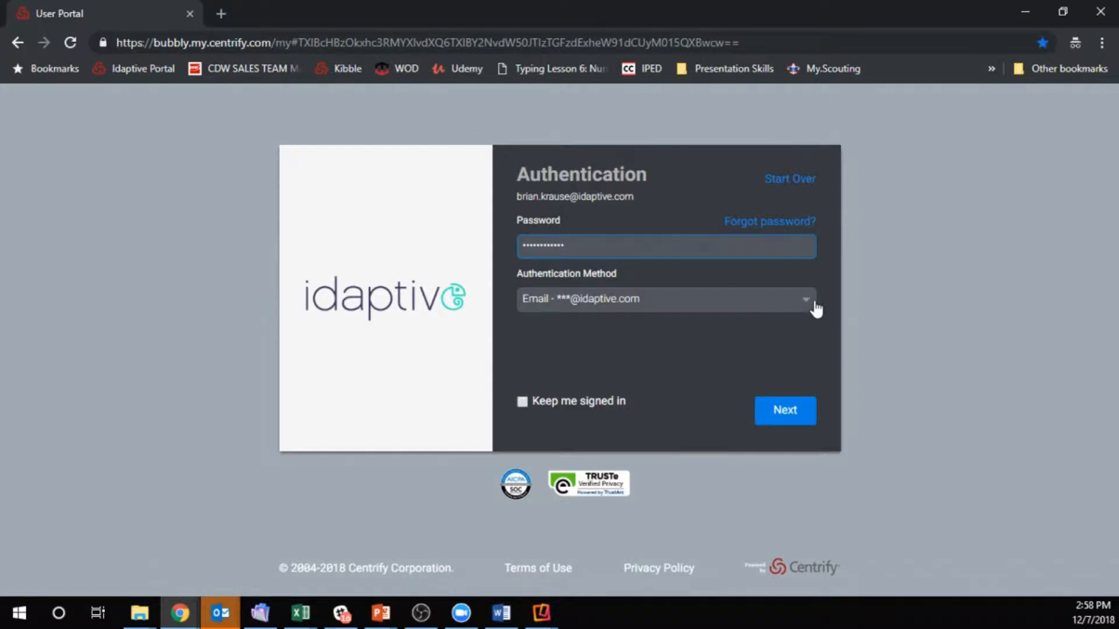
- Open the Authentication Method list to choose Text Message
click(664, 298)
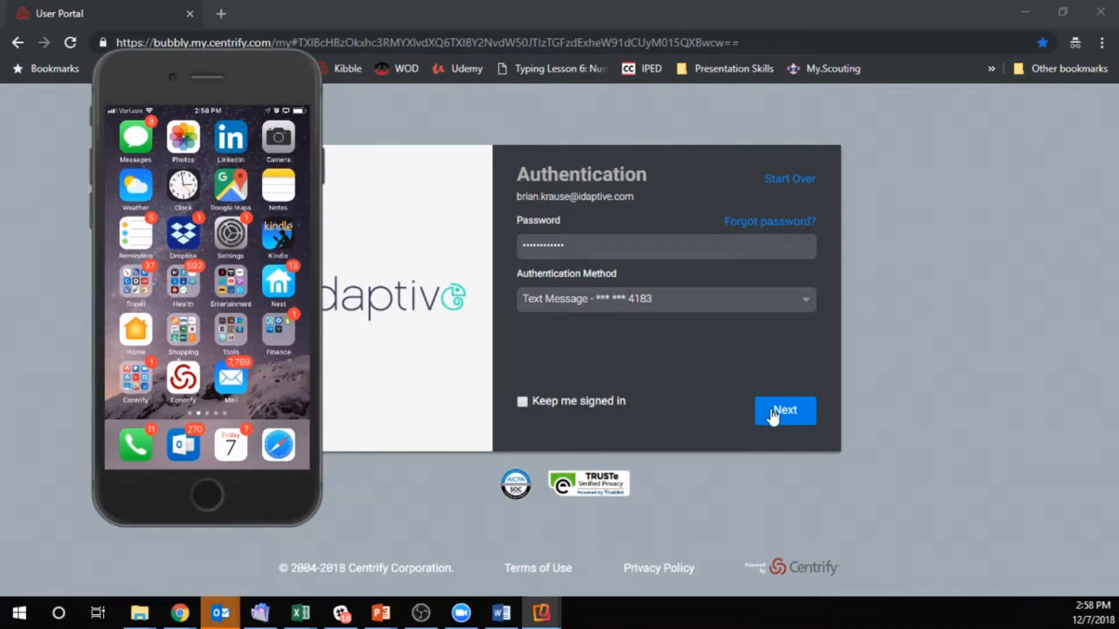
- Send the verification text, approve the login on the phone, and continue to the Apps page
click(785, 410)
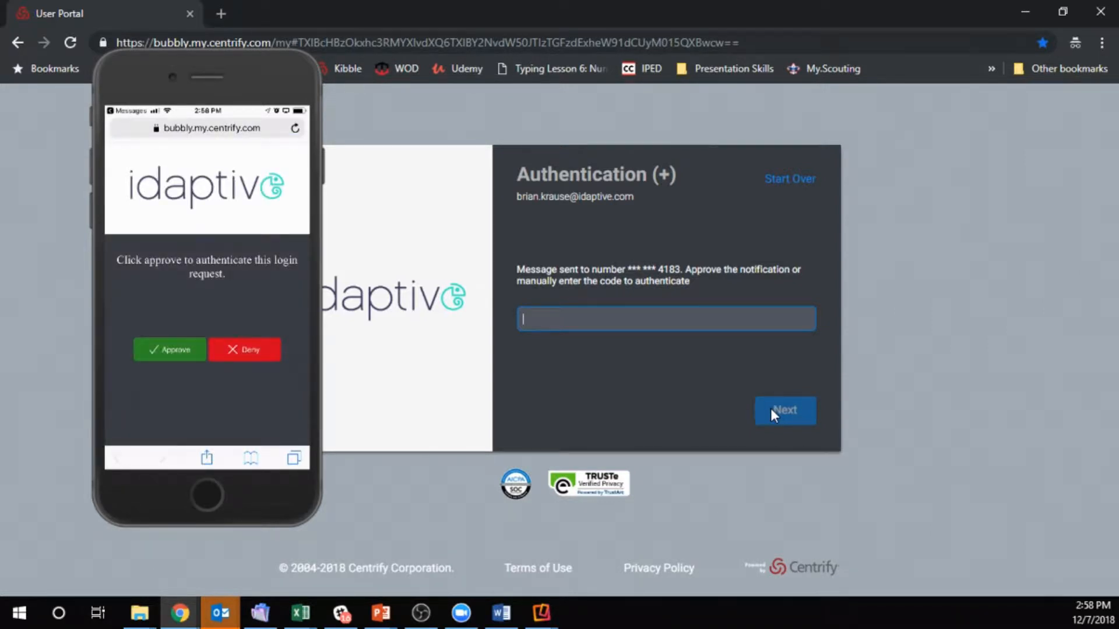
click(169, 350)
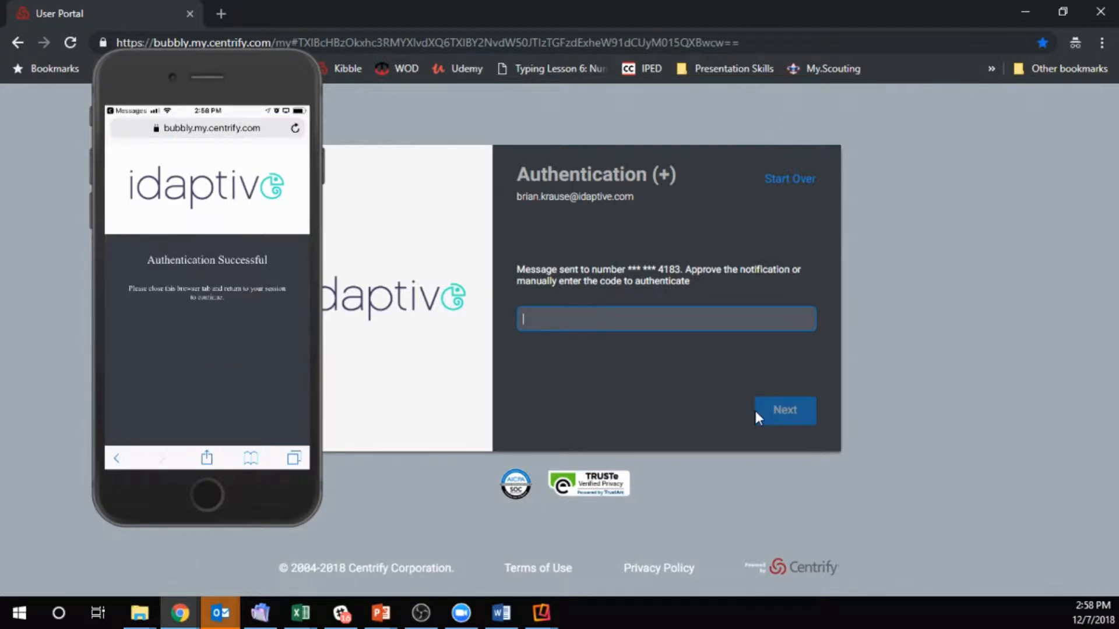
click(784, 410)
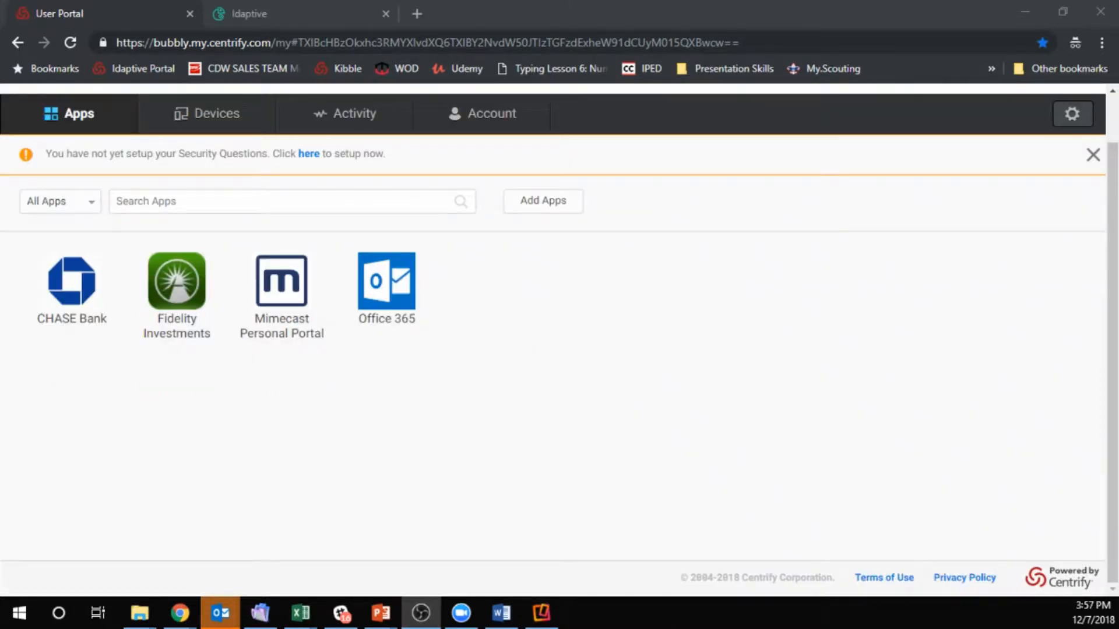
mouse_move(571, 425)
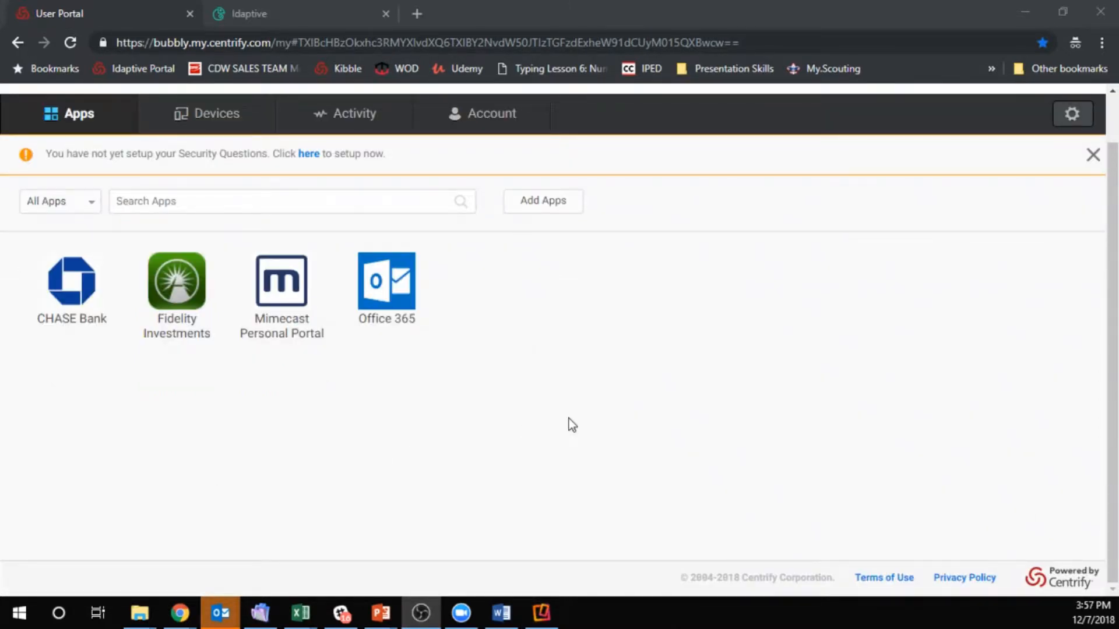
mouse_move(574, 423)
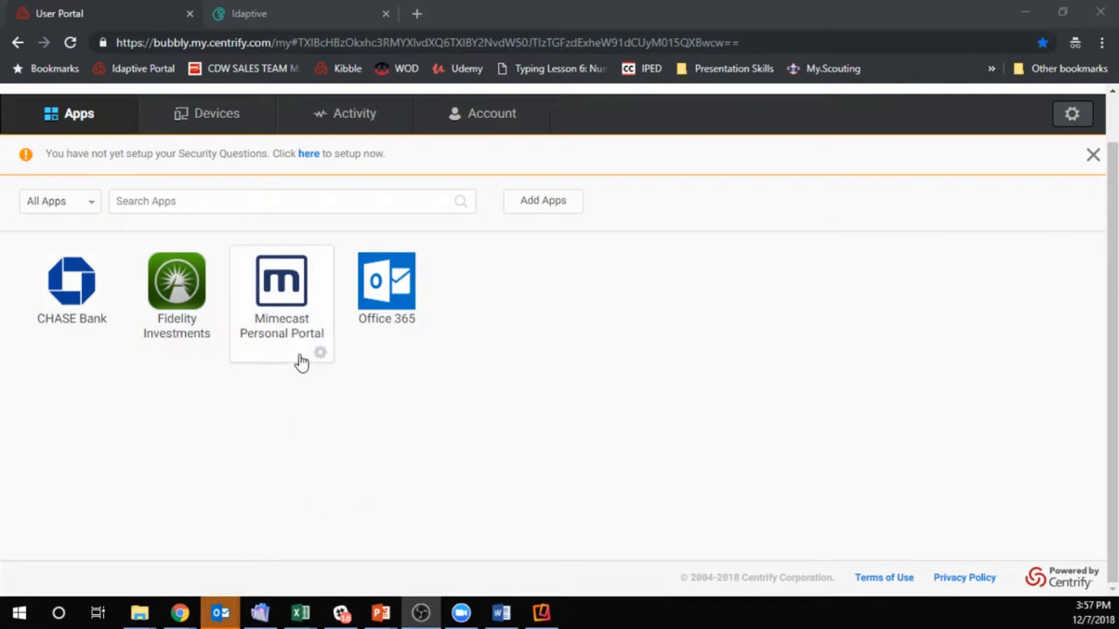
mouse_move(330, 421)
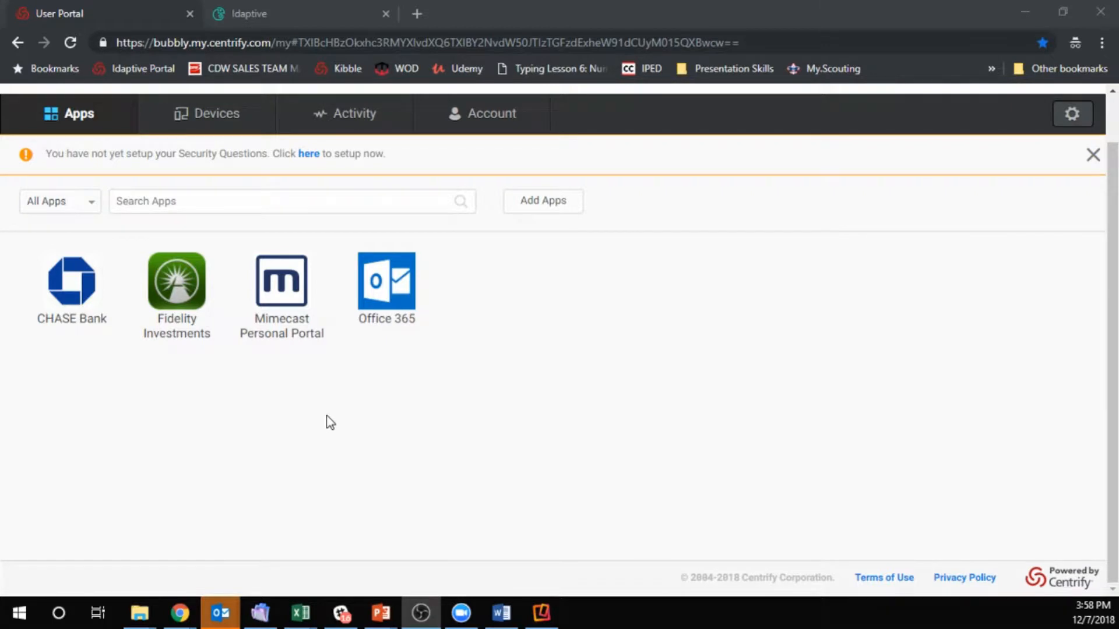
mouse_move(319, 417)
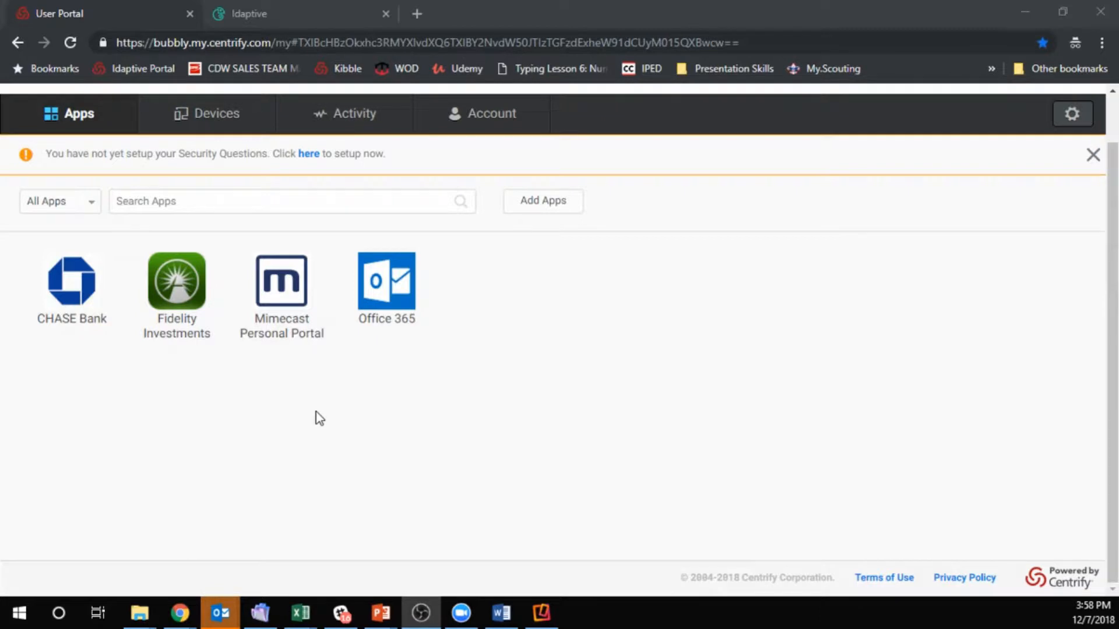
mouse_move(296, 421)
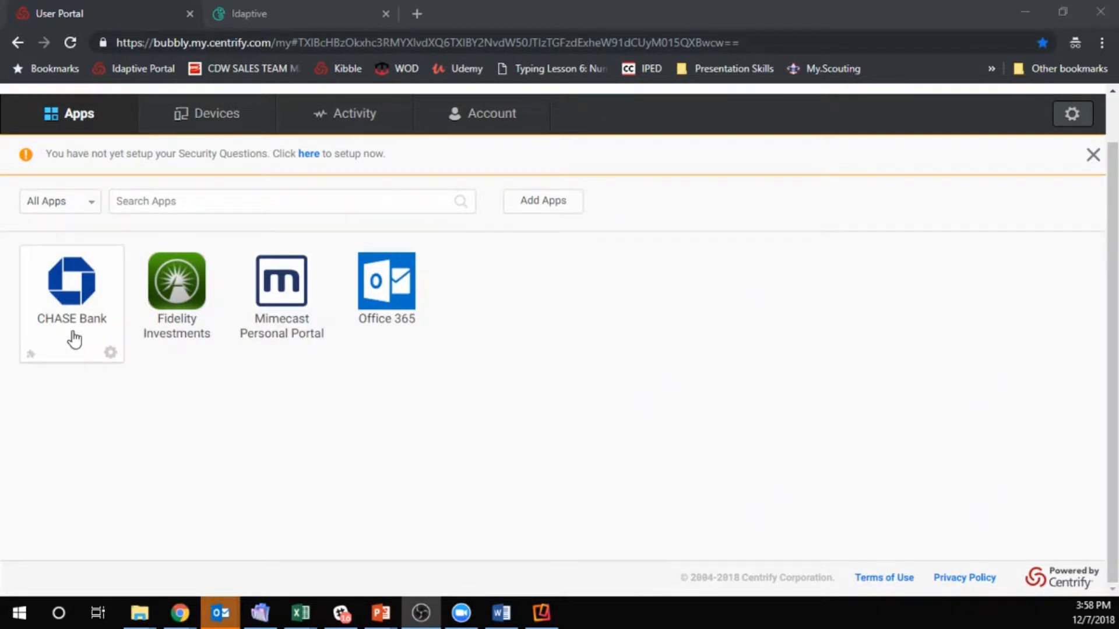
mouse_move(210, 477)
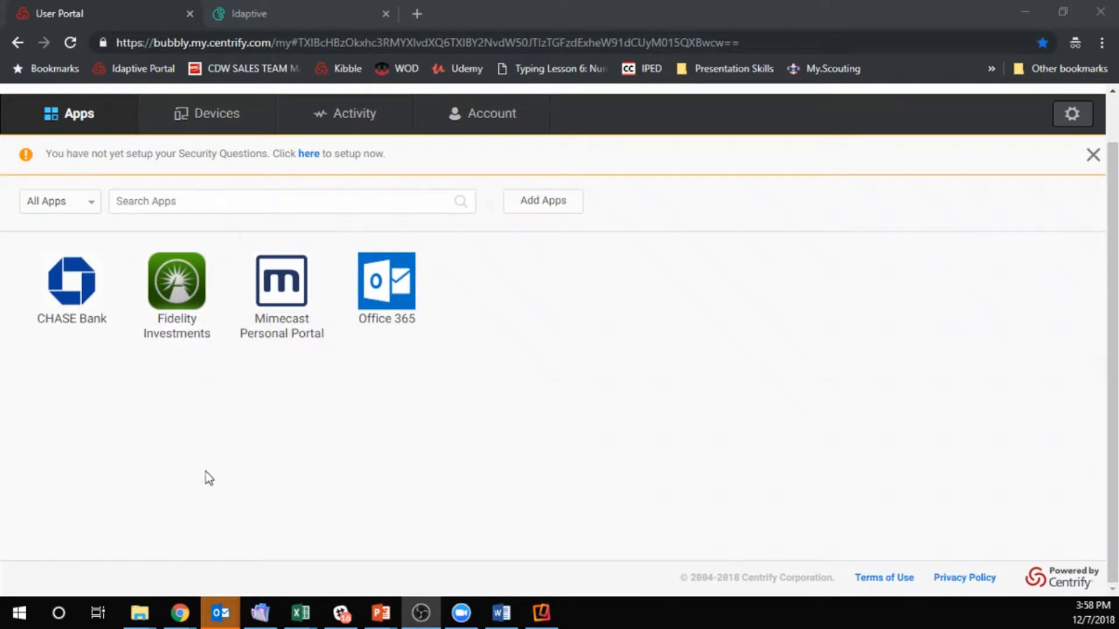
mouse_move(258, 511)
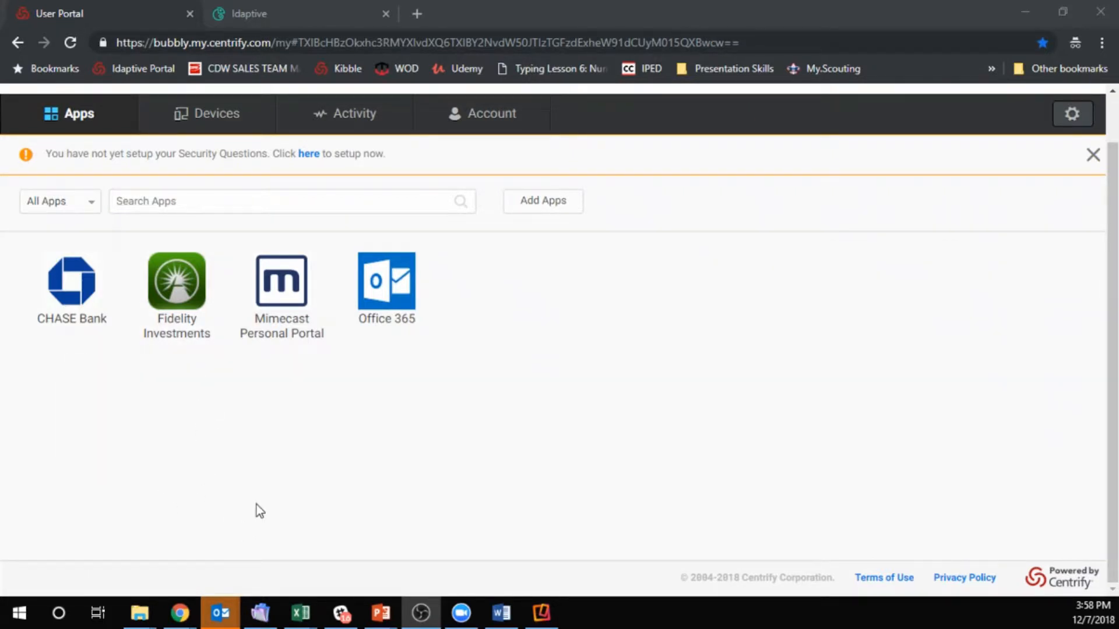
mouse_move(241, 470)
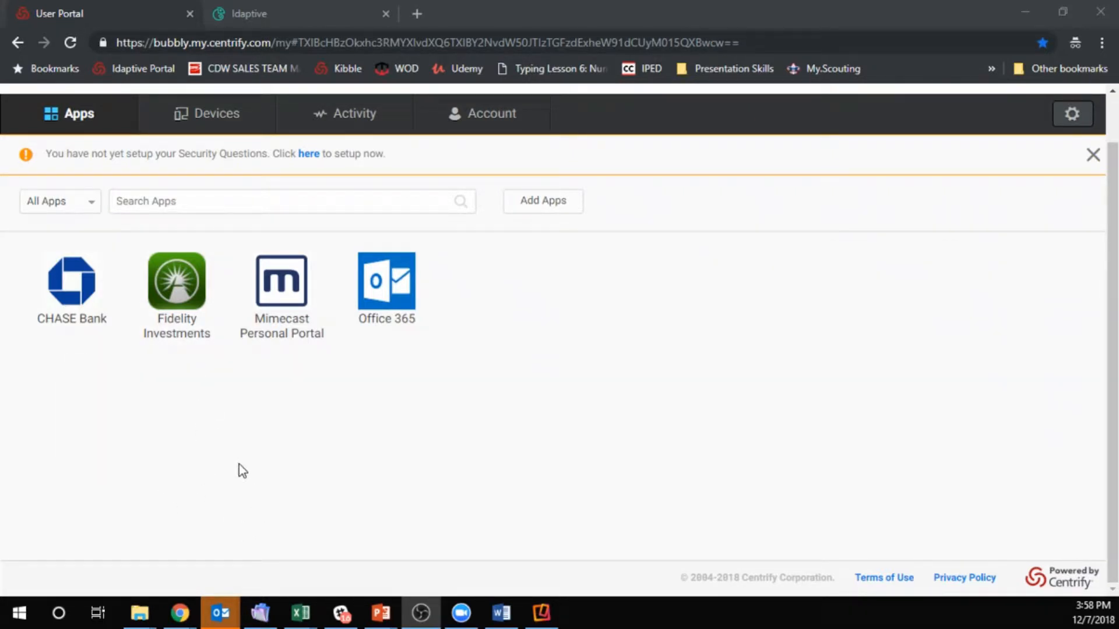
mouse_move(392, 497)
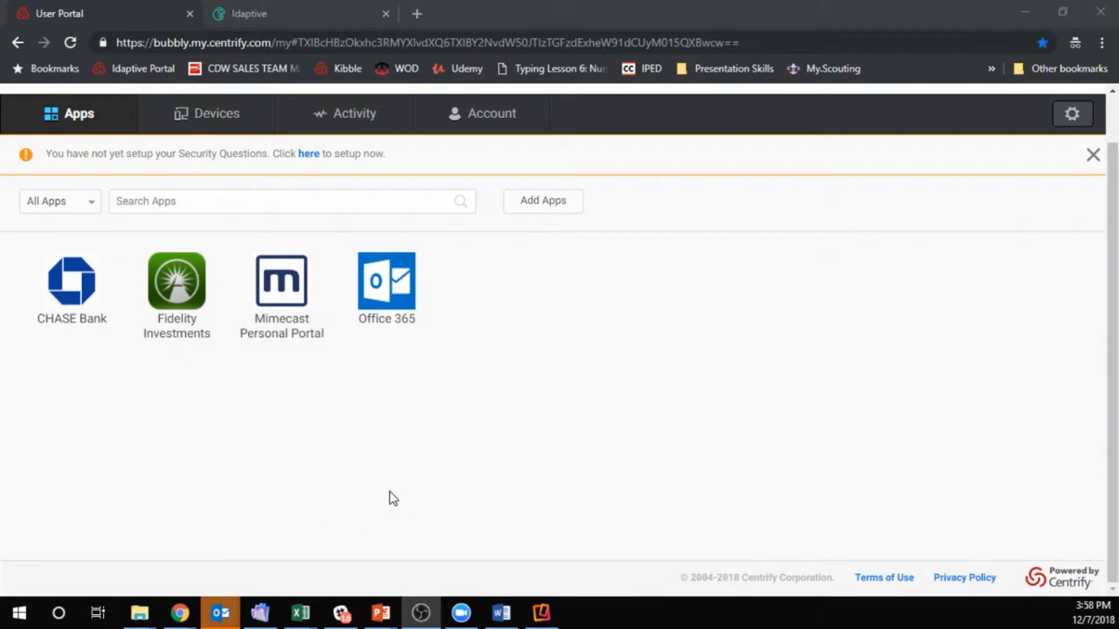
click(386, 280)
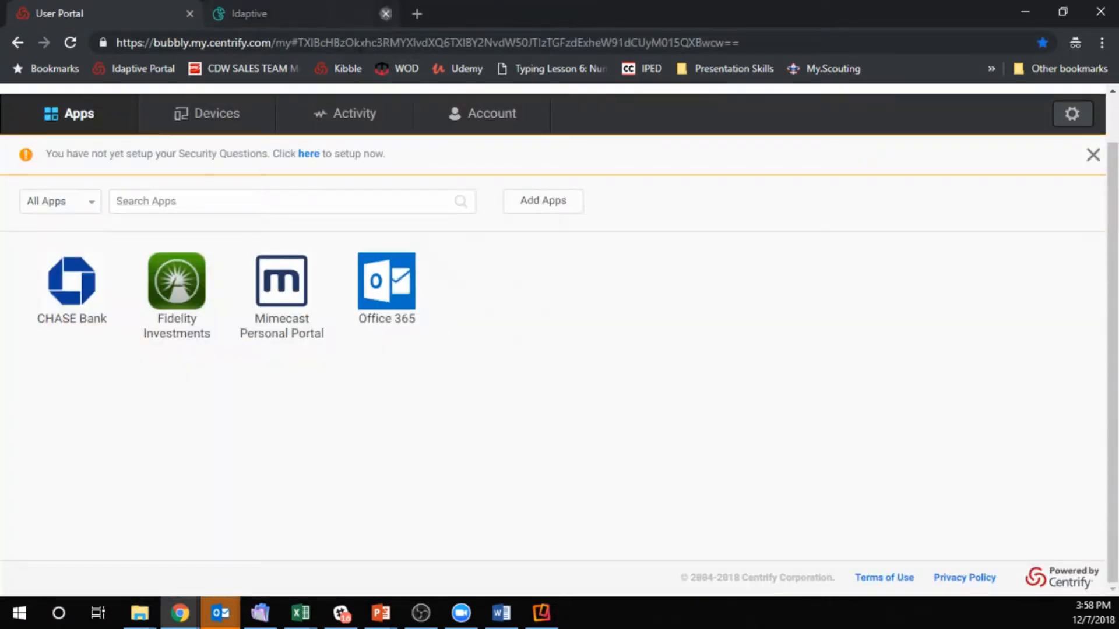
mouse_move(371, 480)
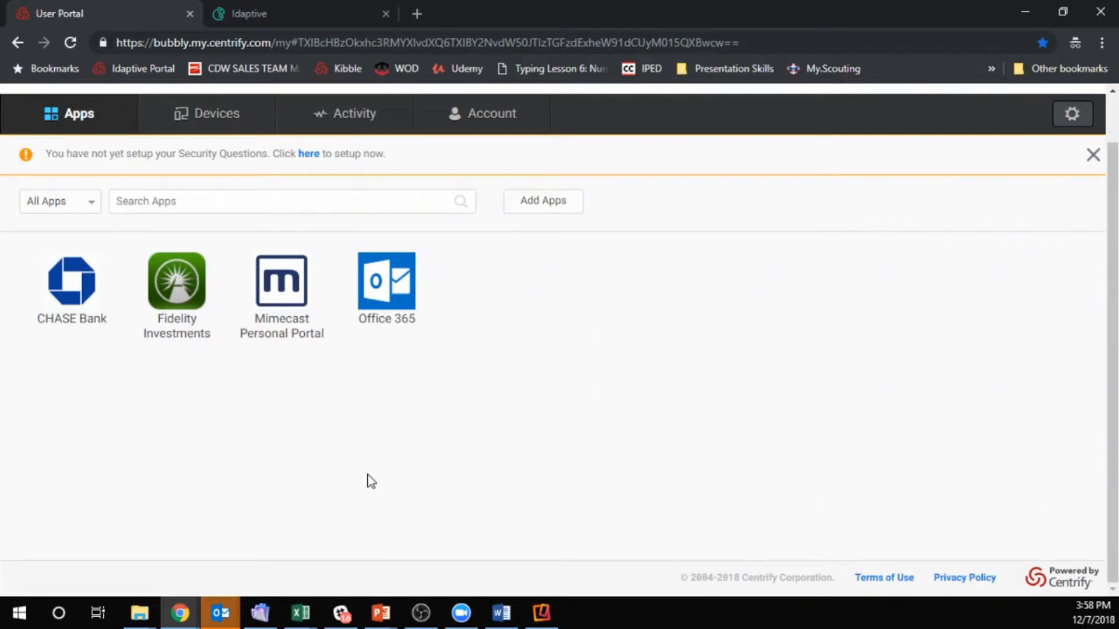
mouse_move(337, 485)
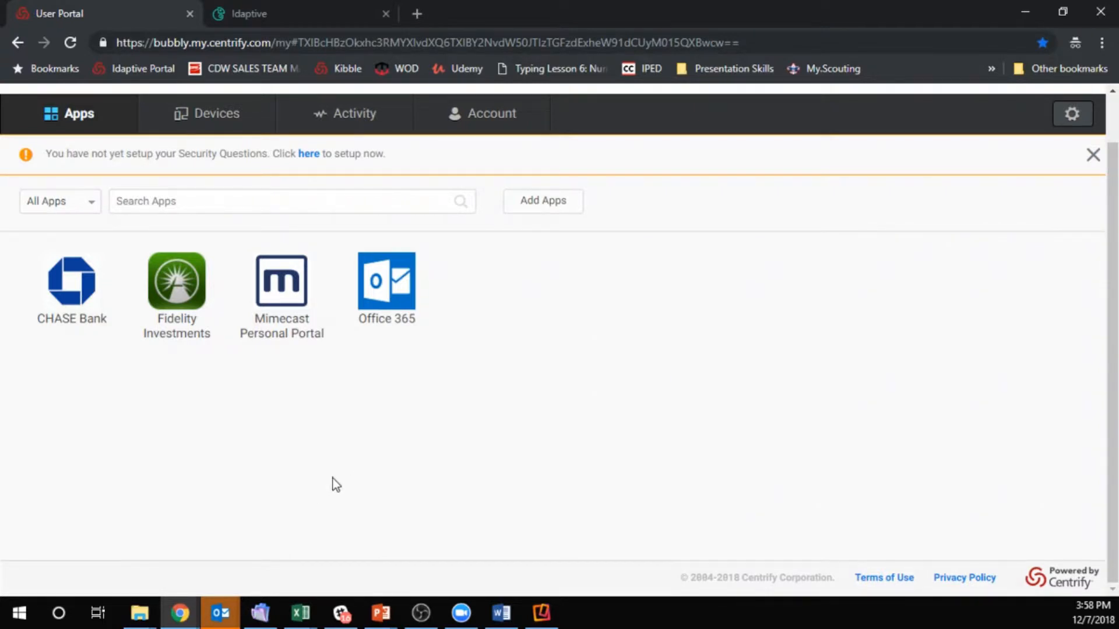
mouse_move(258, 507)
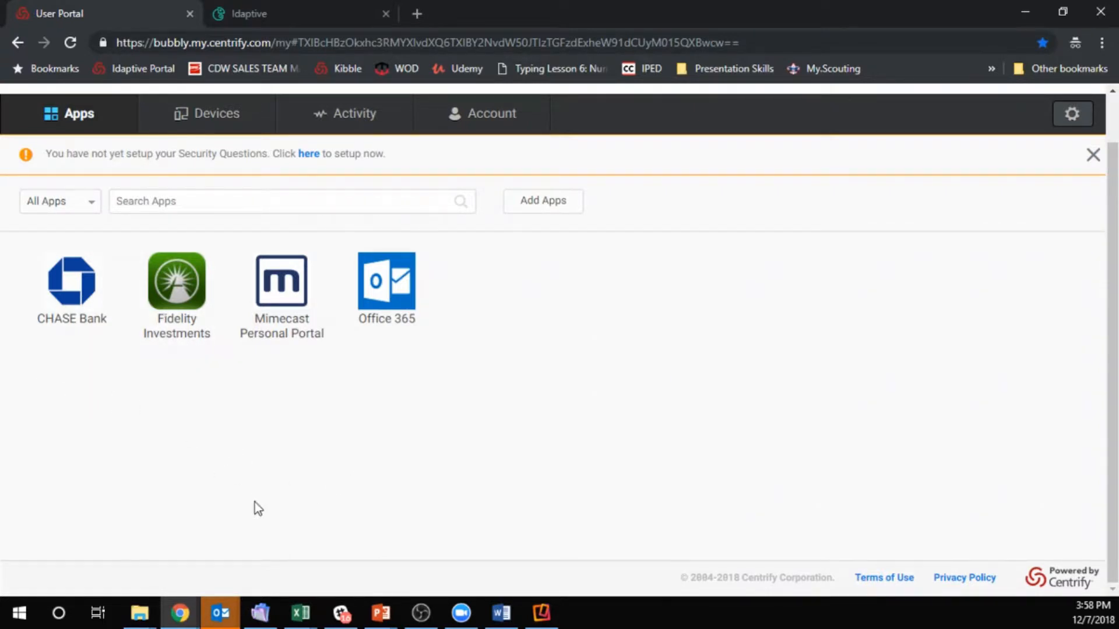
mouse_move(571, 266)
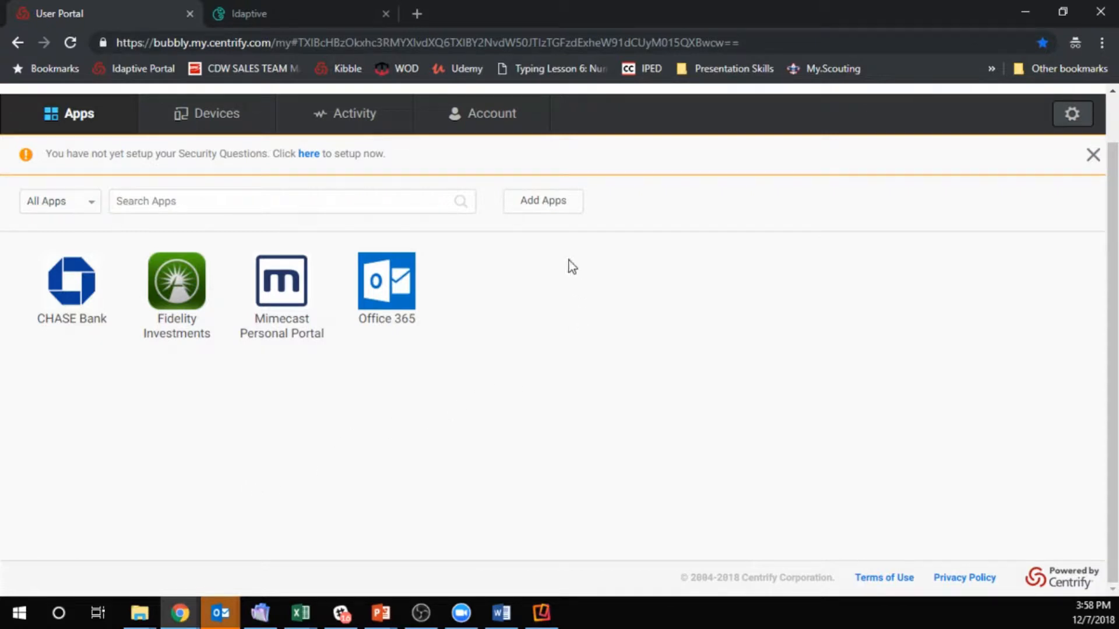
- Open the App Catalog, scroll to LinkedIn, and request adding it
click(542, 201)
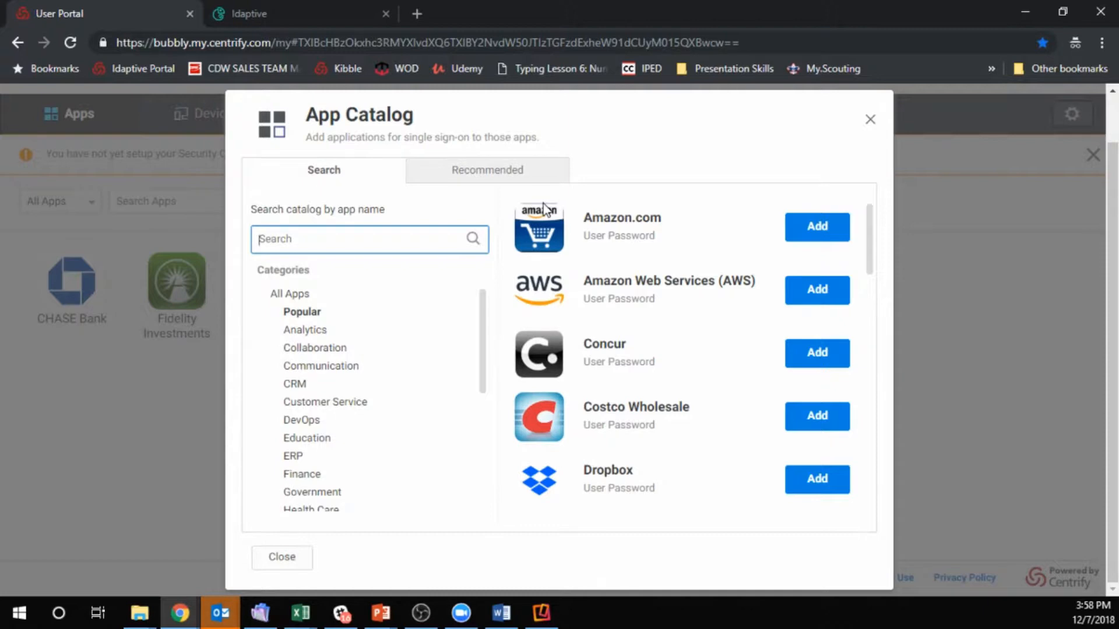
mouse_move(596, 253)
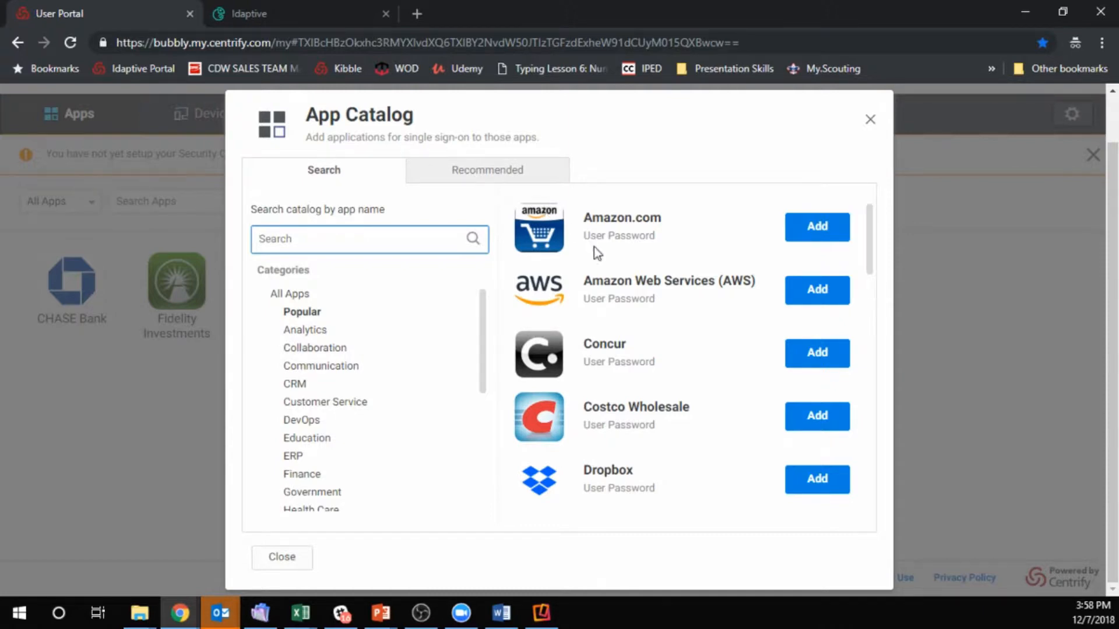
mouse_move(605, 261)
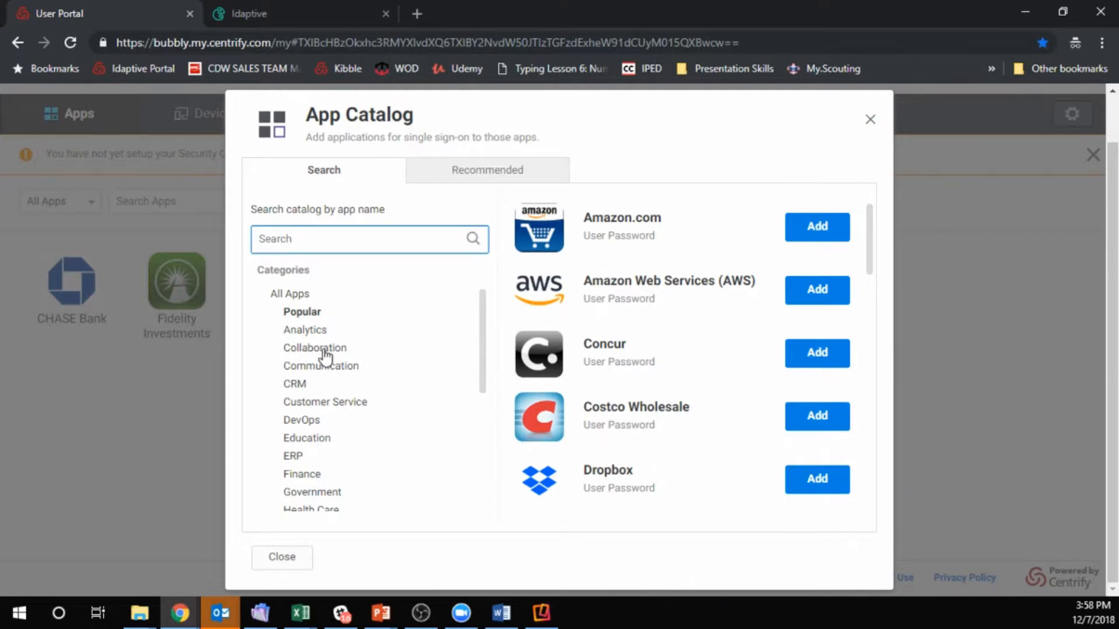
mouse_move(325, 333)
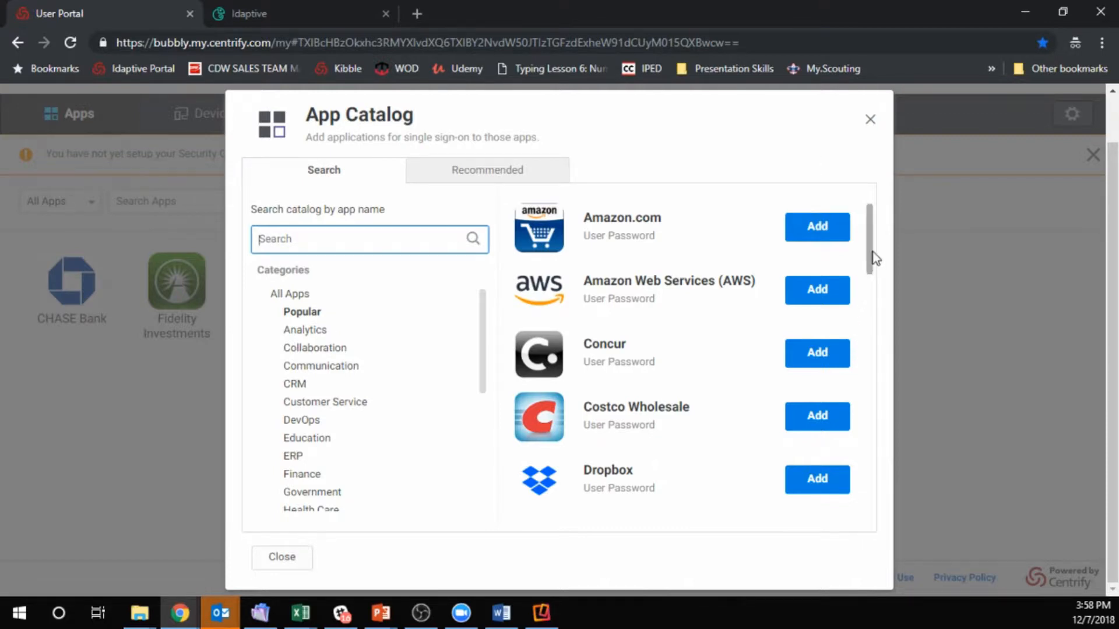
scroll(down, 3)
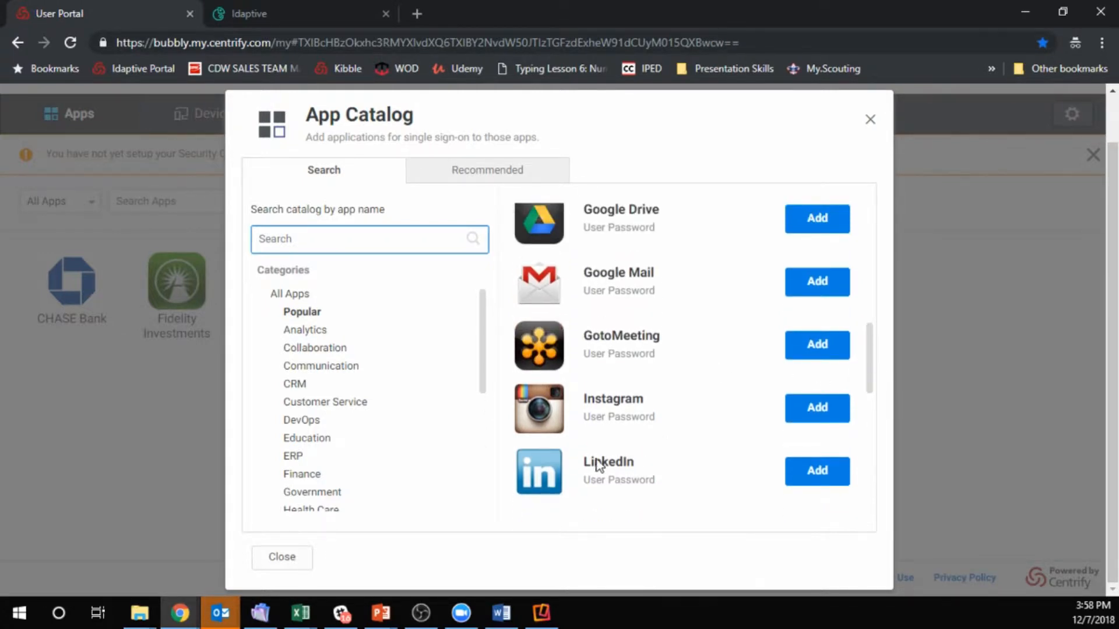
mouse_move(731, 471)
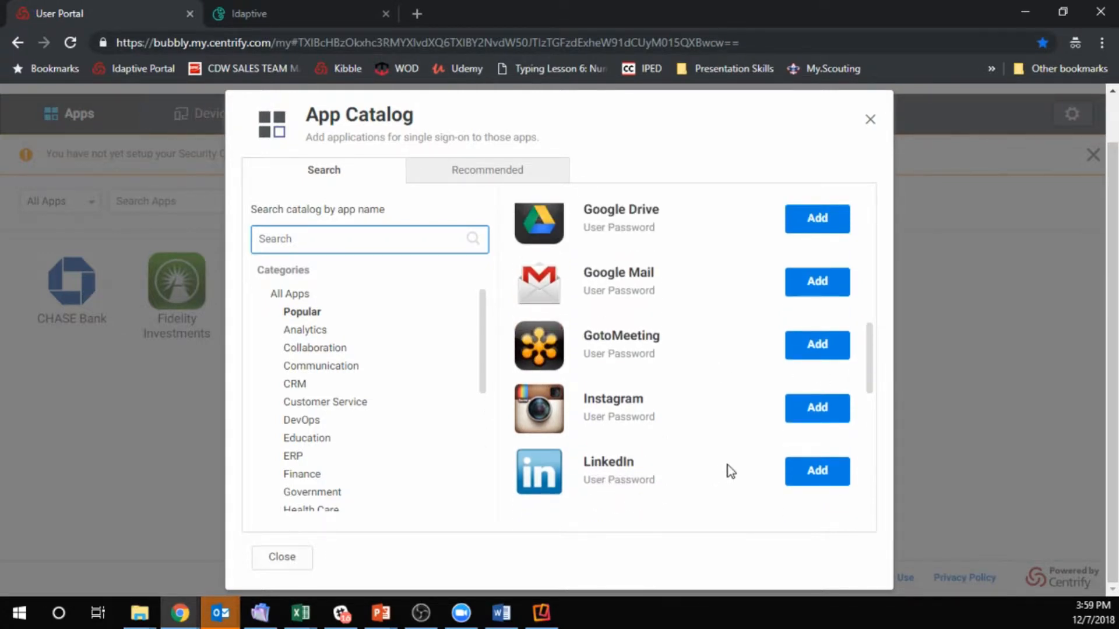
mouse_move(633, 482)
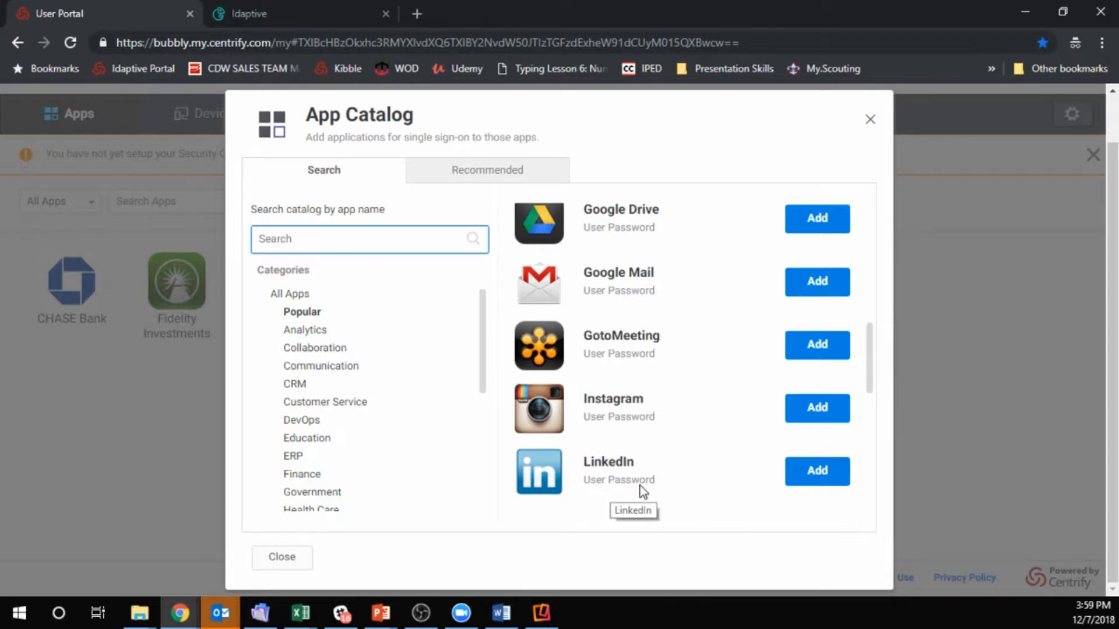
click(817, 471)
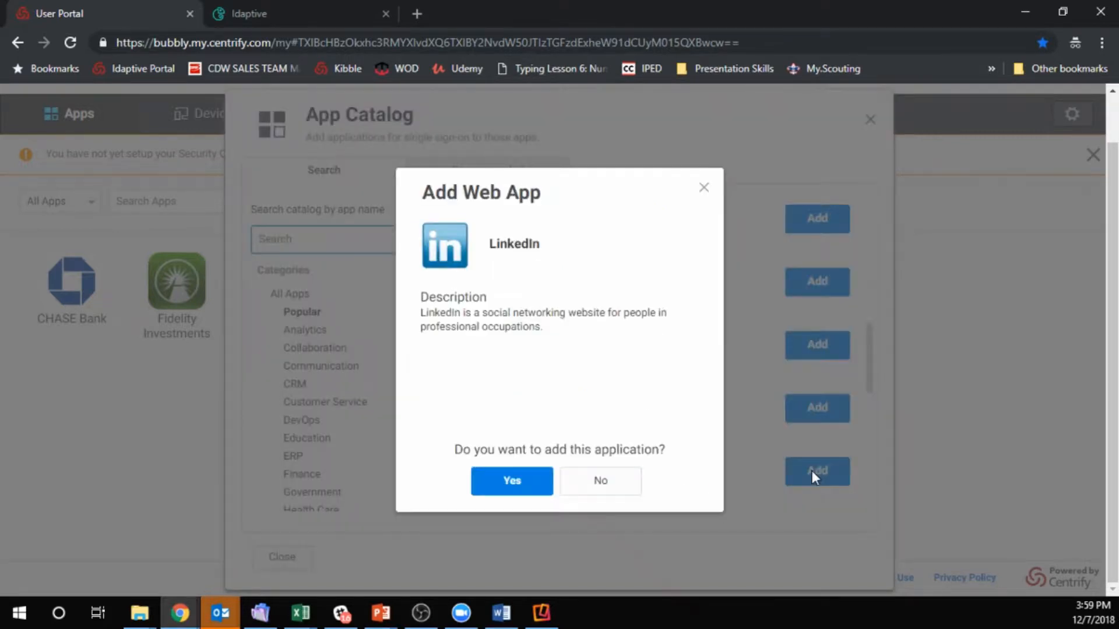
- Add LinkedIn with its user name, password and Auto-login at site enabled, then save
click(511, 480)
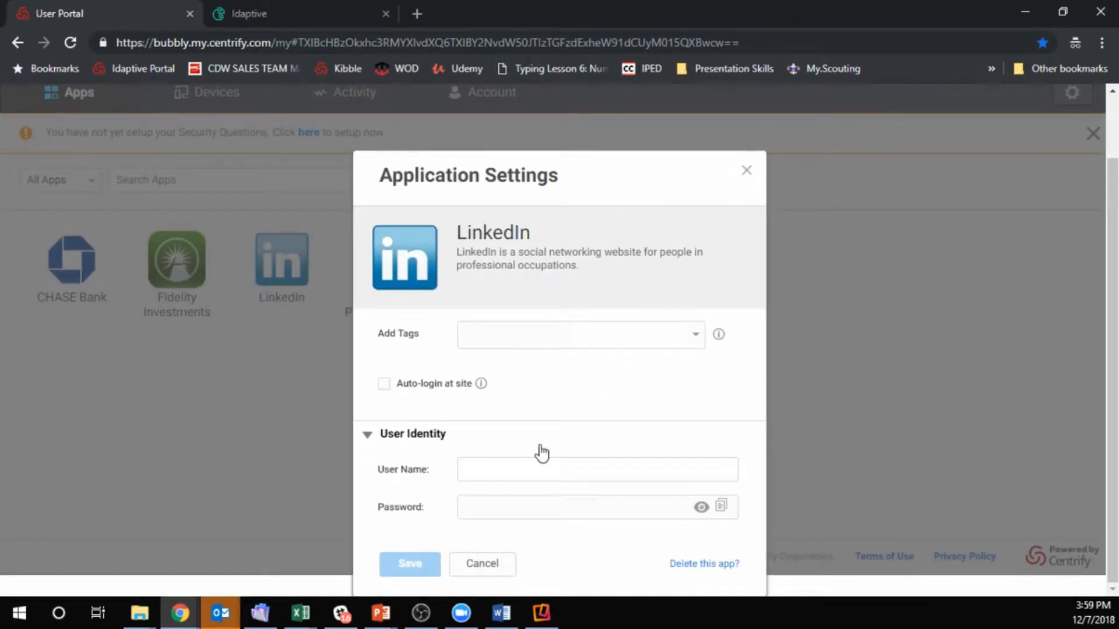
click(597, 469)
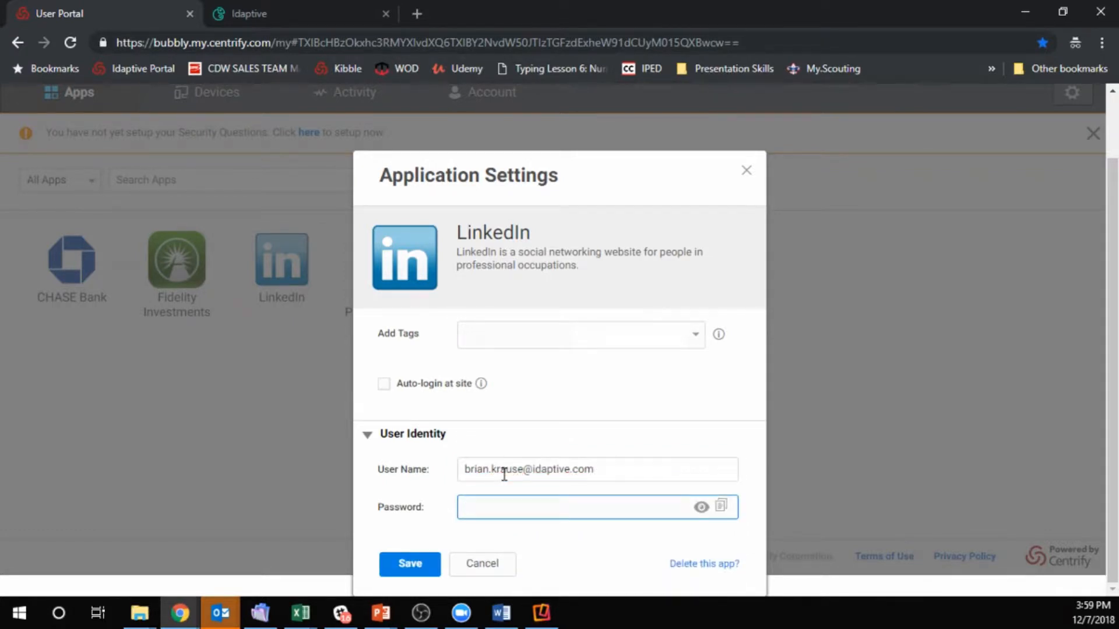
text(password)
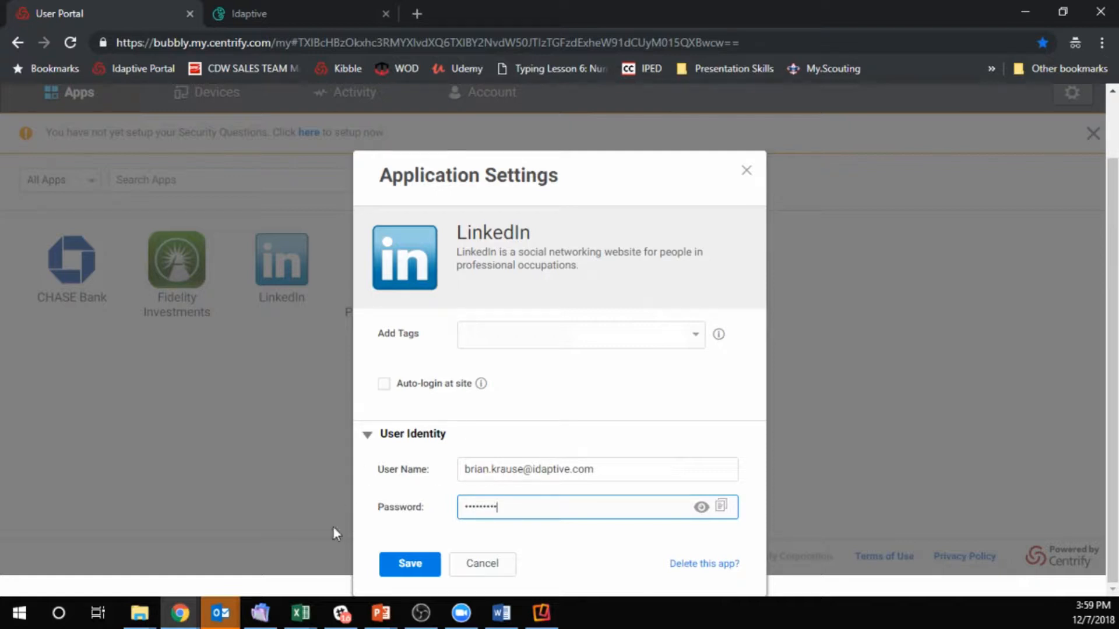
click(384, 384)
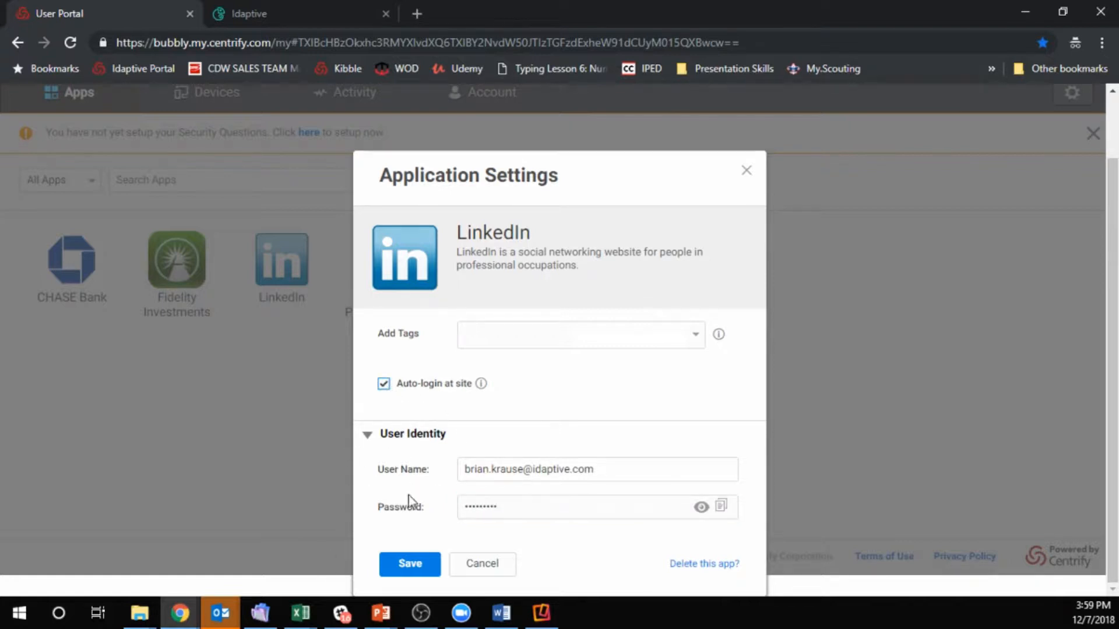
click(410, 564)
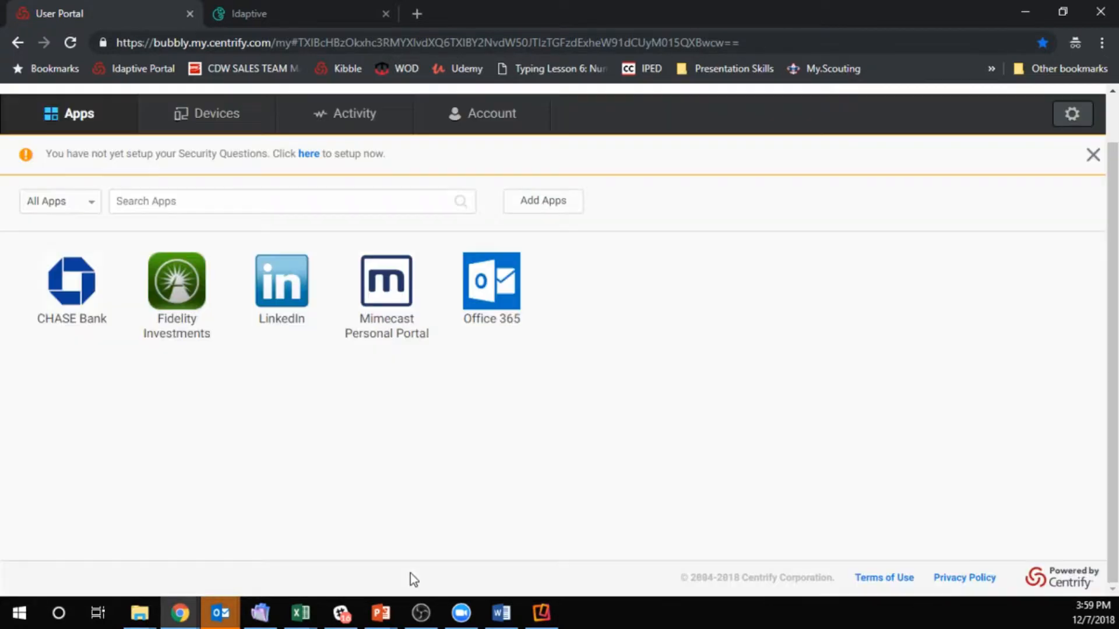
mouse_move(278, 473)
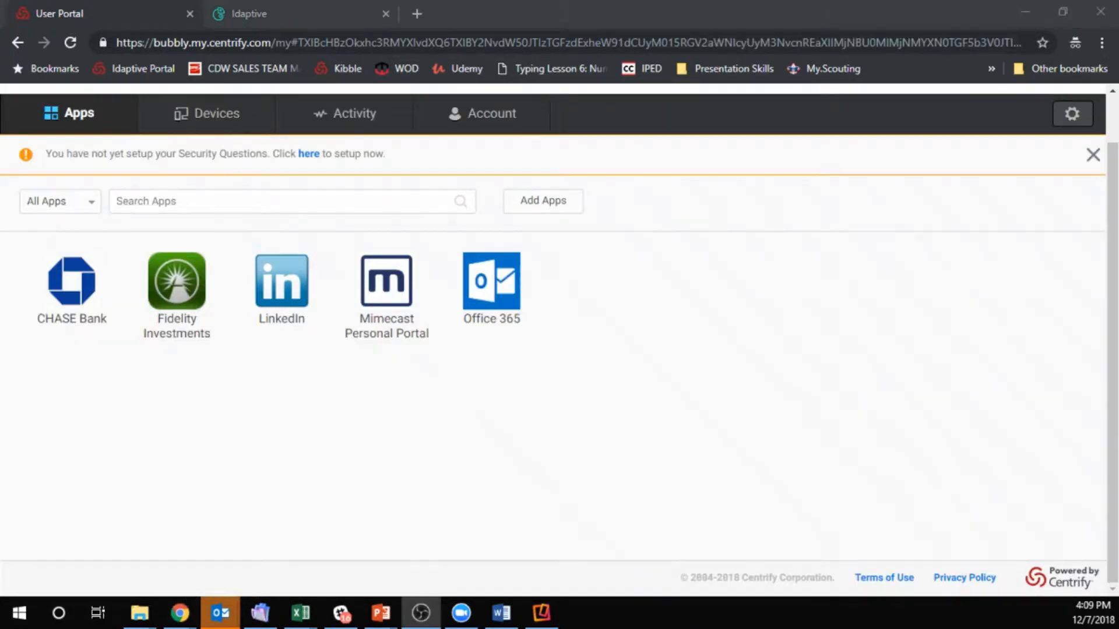
mouse_move(137, 533)
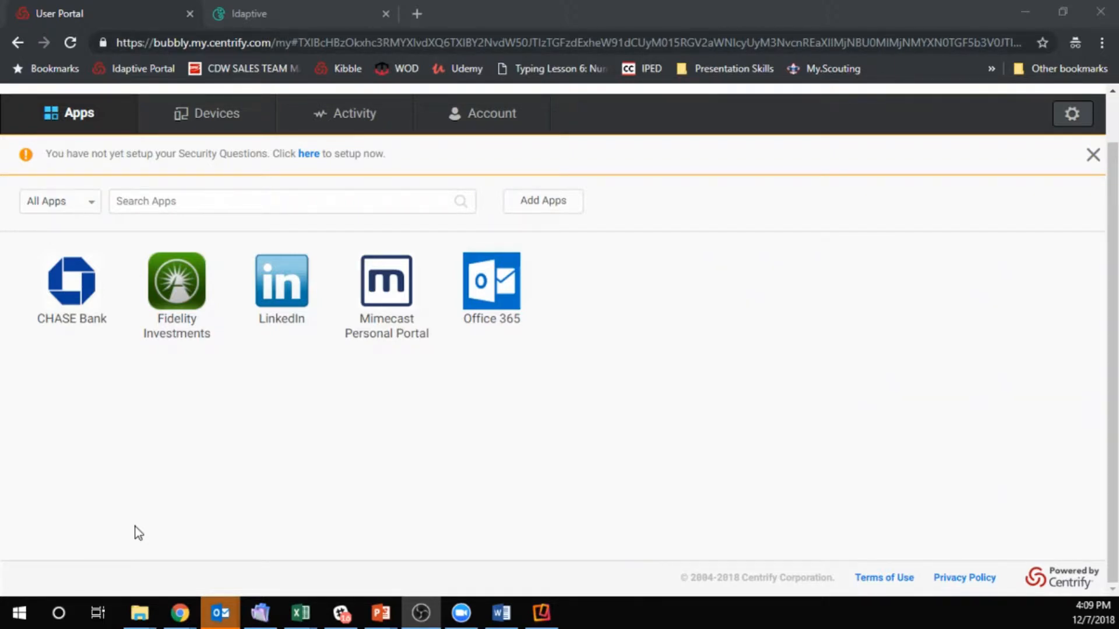
mouse_move(340, 96)
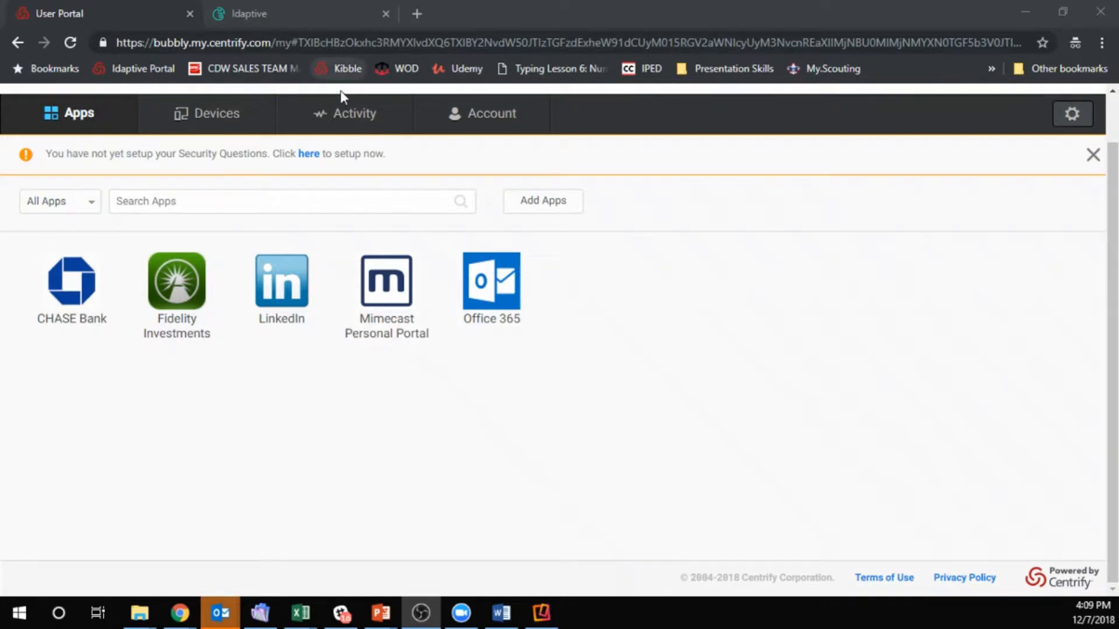
mouse_move(381, 493)
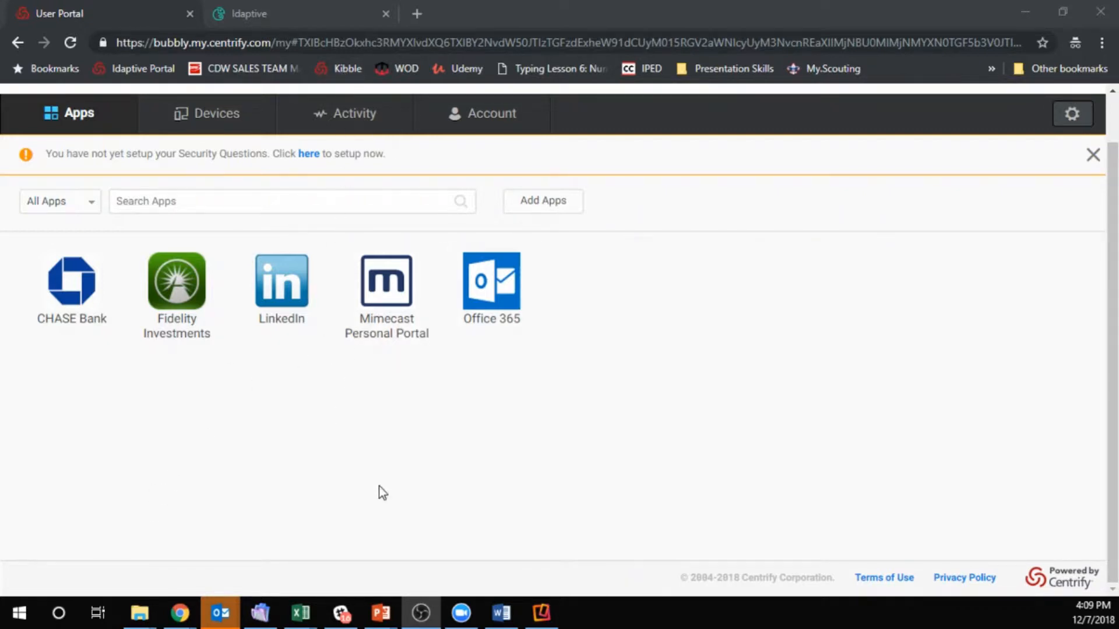
mouse_move(491, 335)
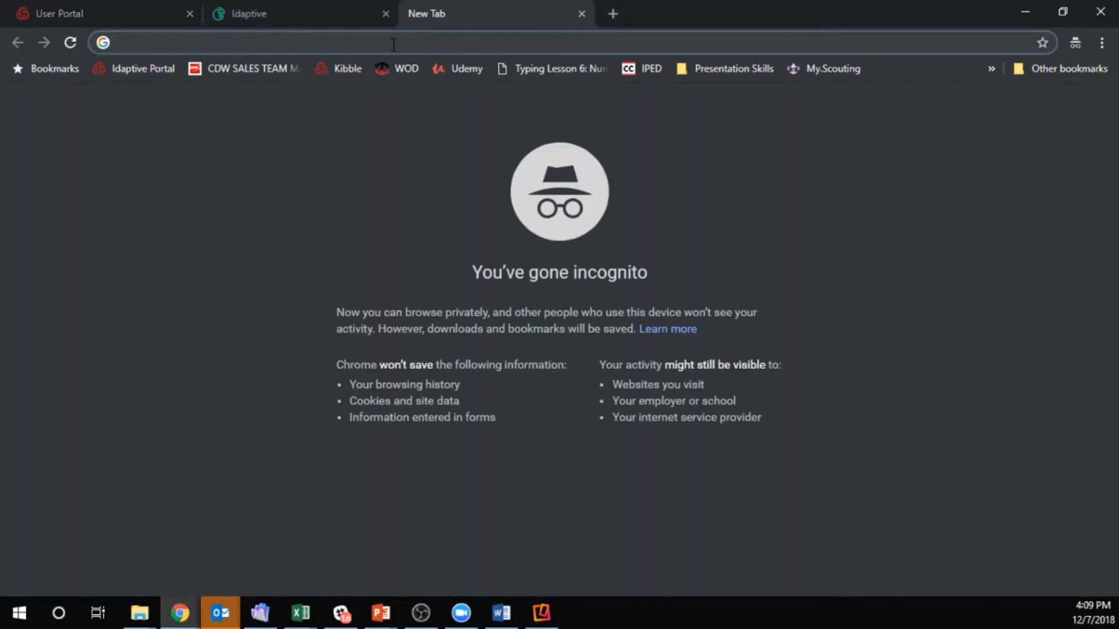
- Go to office.com, choose the work account, open Outlook, then close the mailbox
text(off)
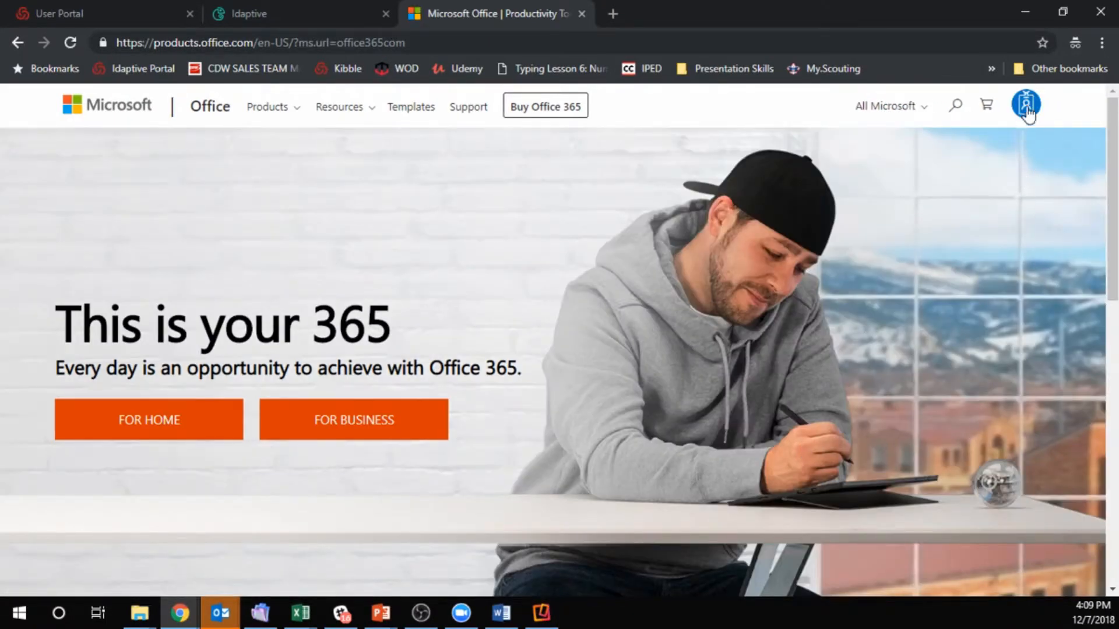
click(1026, 105)
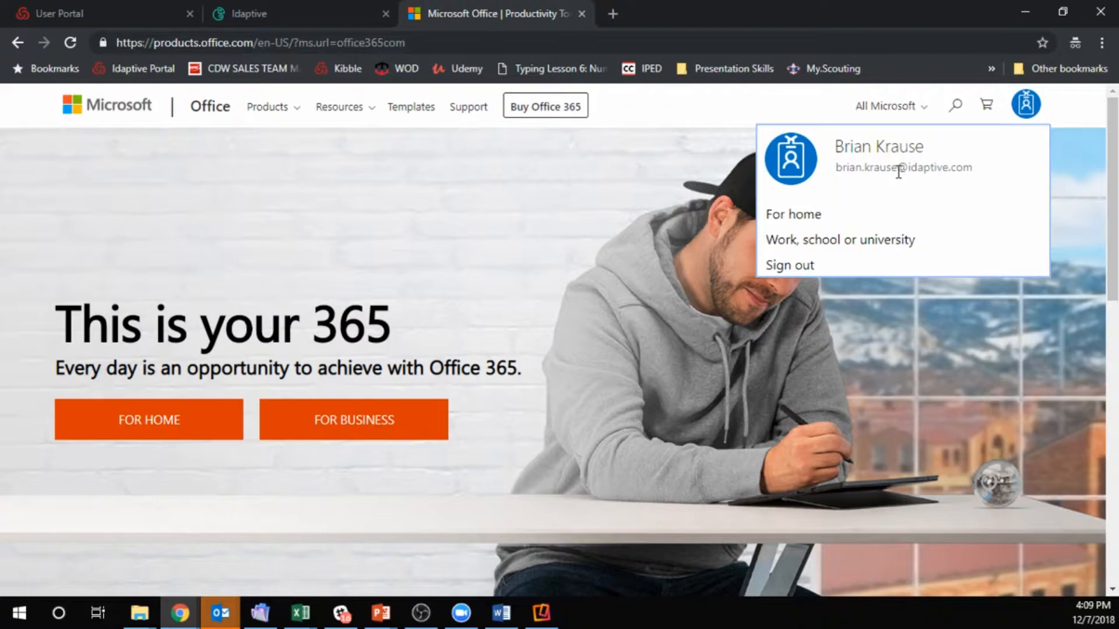
click(839, 239)
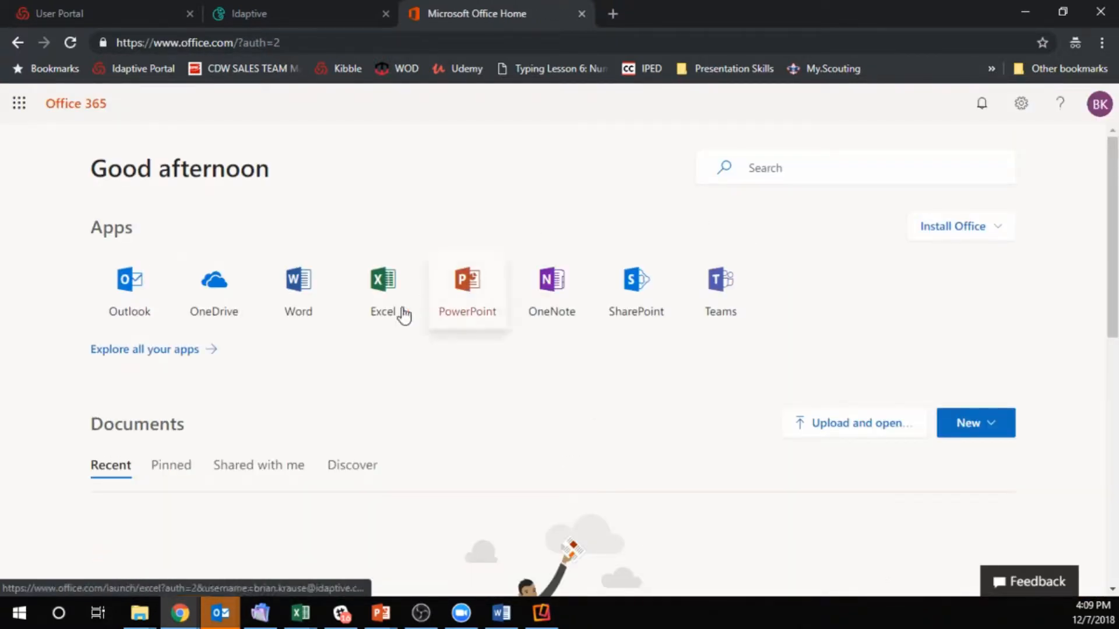
click(130, 279)
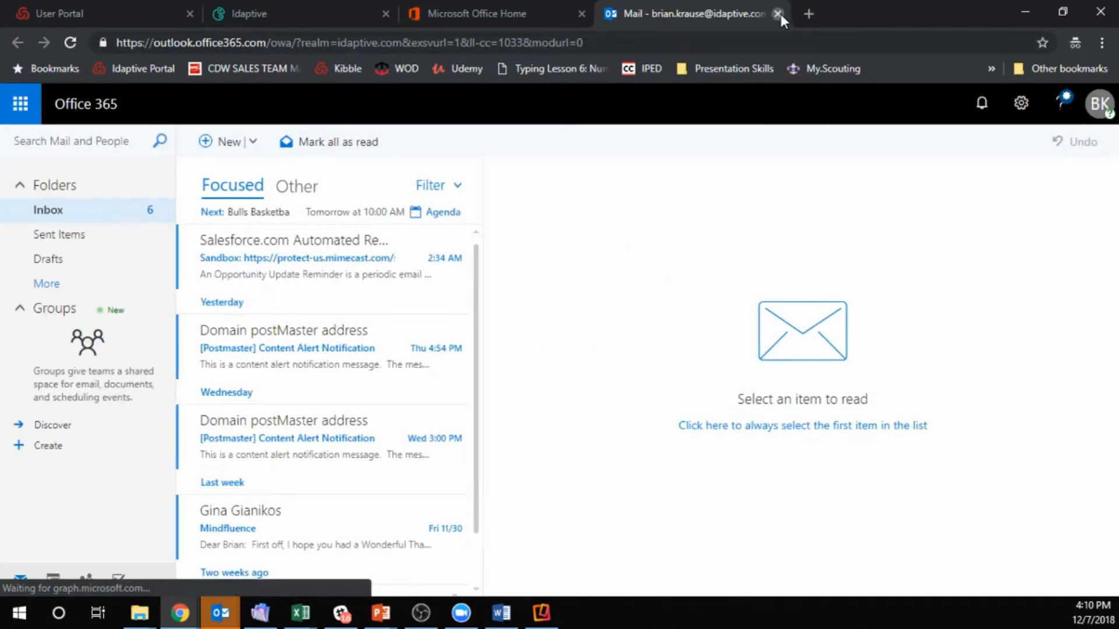
click(778, 13)
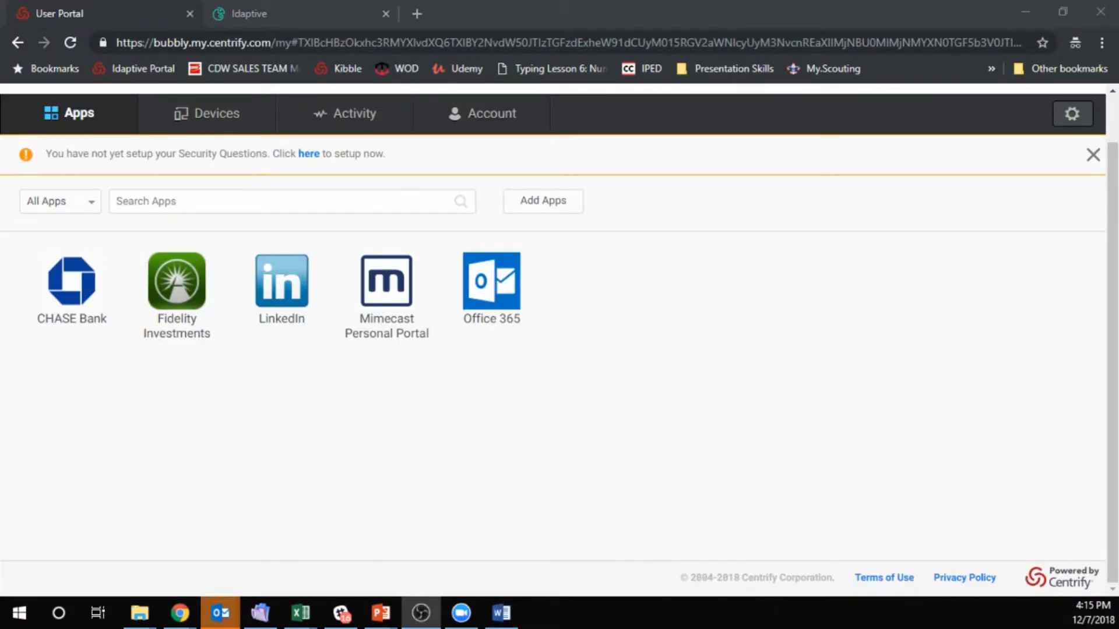
mouse_move(217, 527)
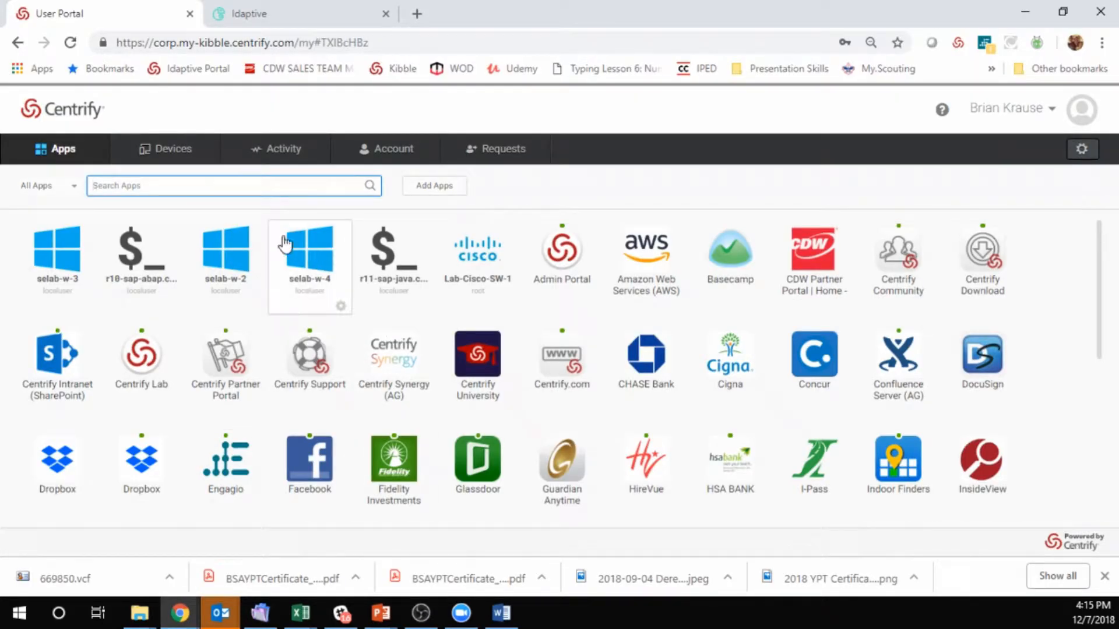
mouse_move(185, 180)
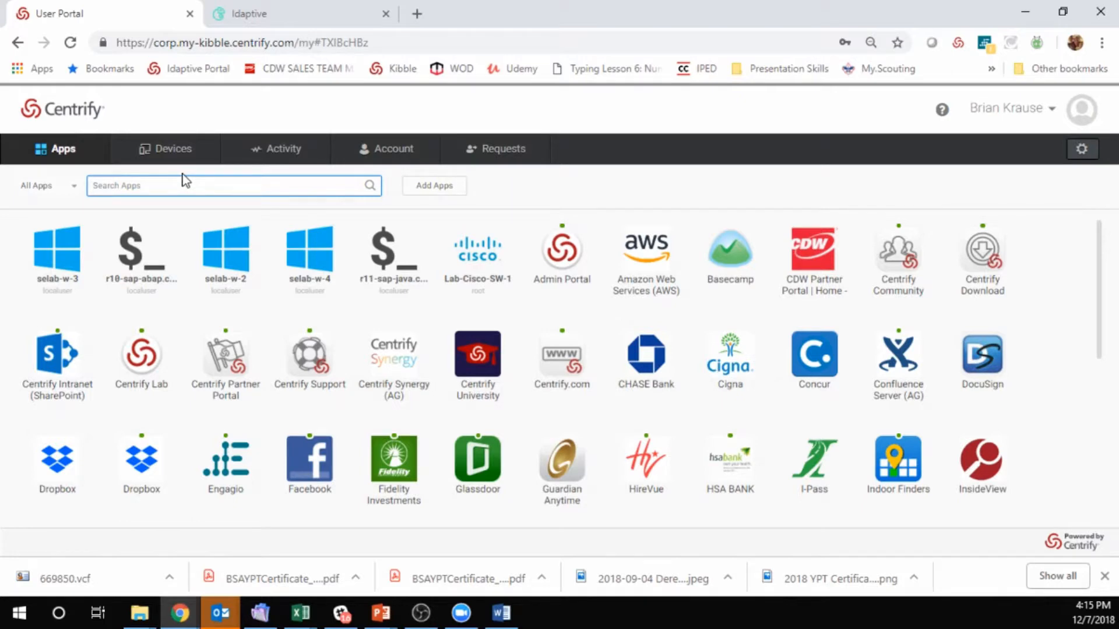
mouse_move(225, 257)
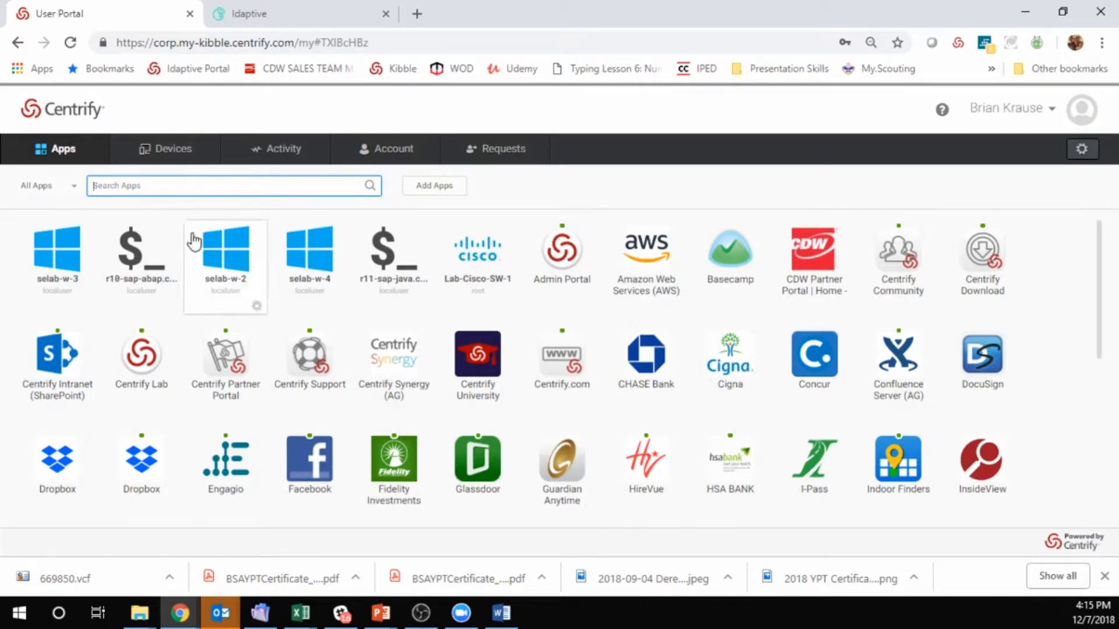
mouse_move(226, 360)
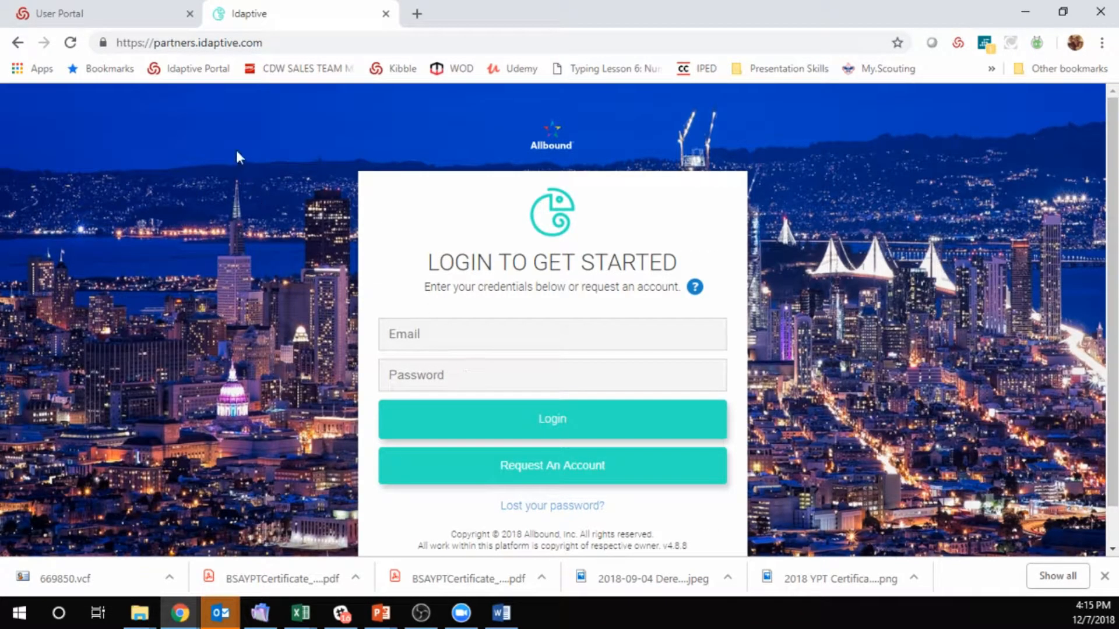
- Log in to the partner portal with the saved Idaptive email address
click(552, 334)
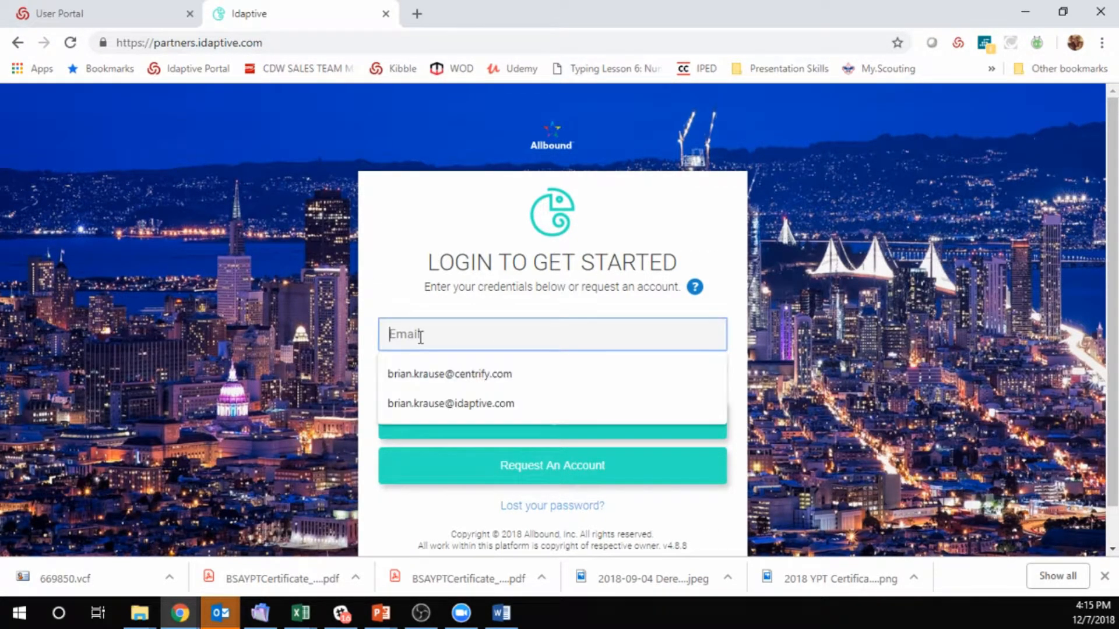
click(451, 403)
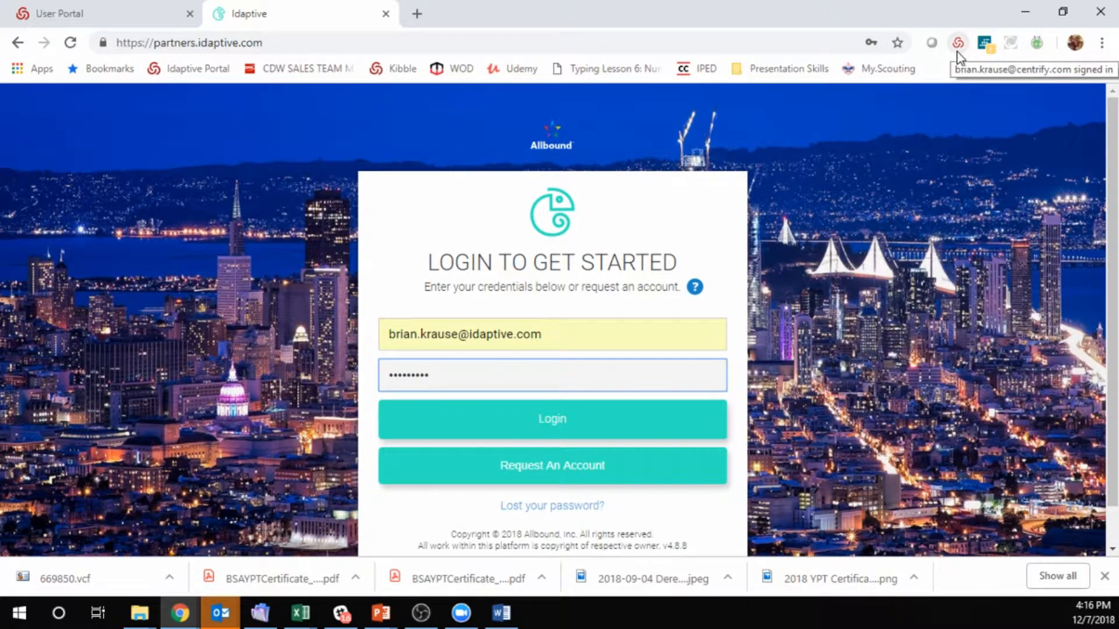
click(551, 419)
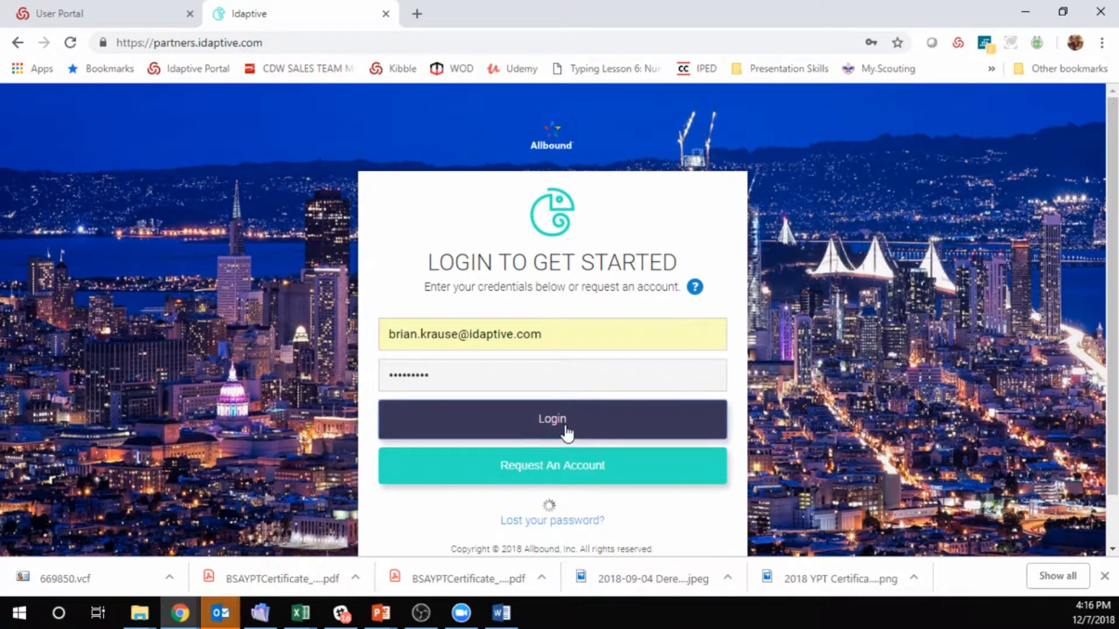
click(551, 419)
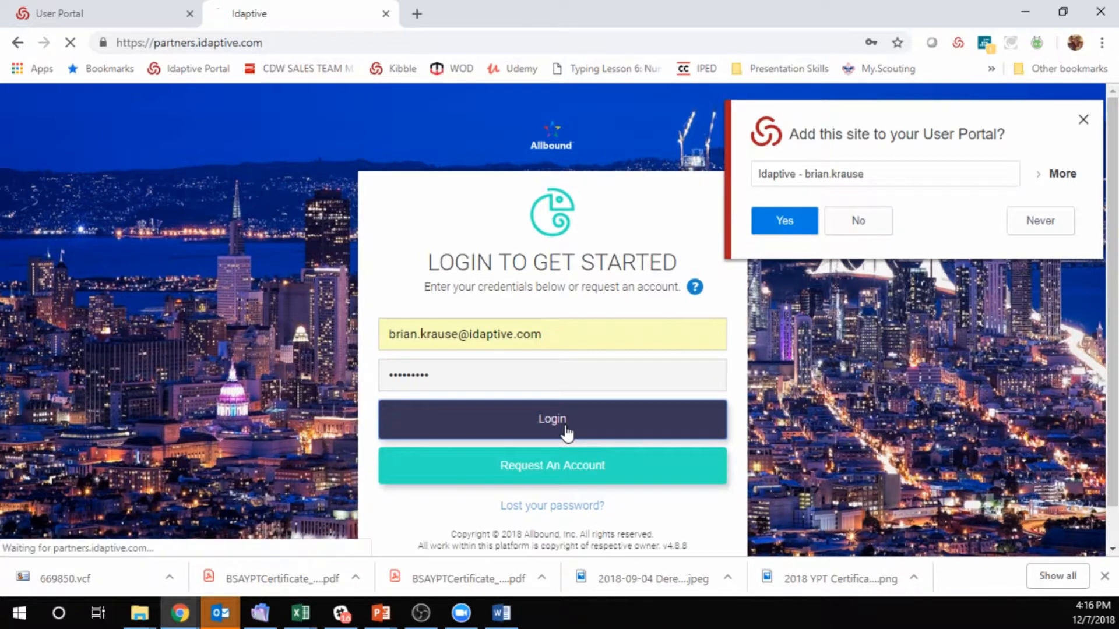
click(550, 419)
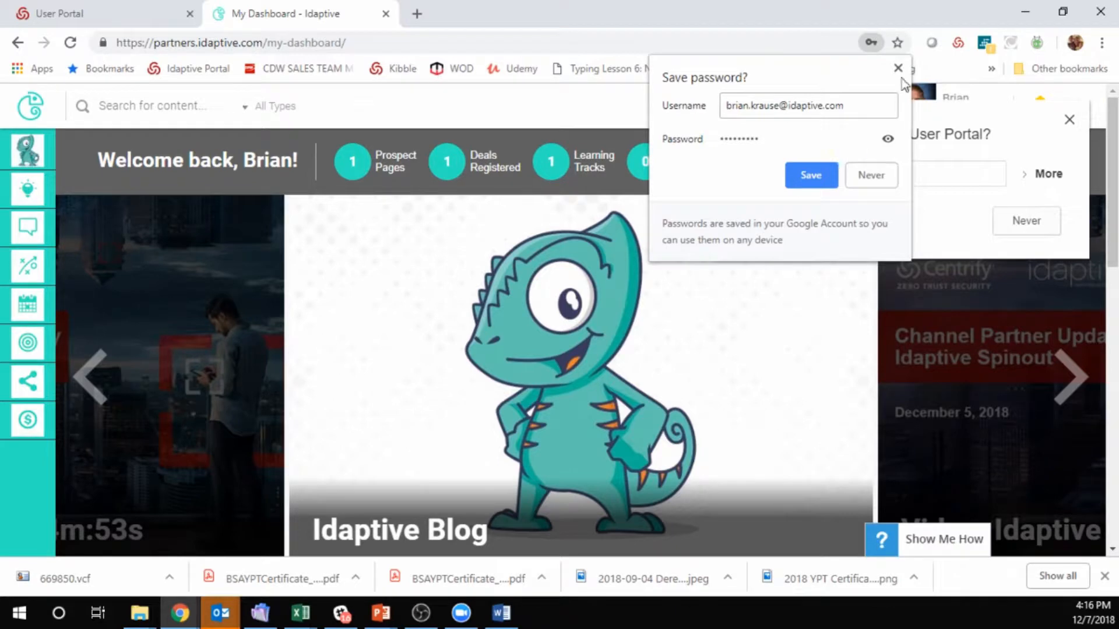
- Decline saving the password and add the site as 'Idaptive - Partner Portal'
click(897, 69)
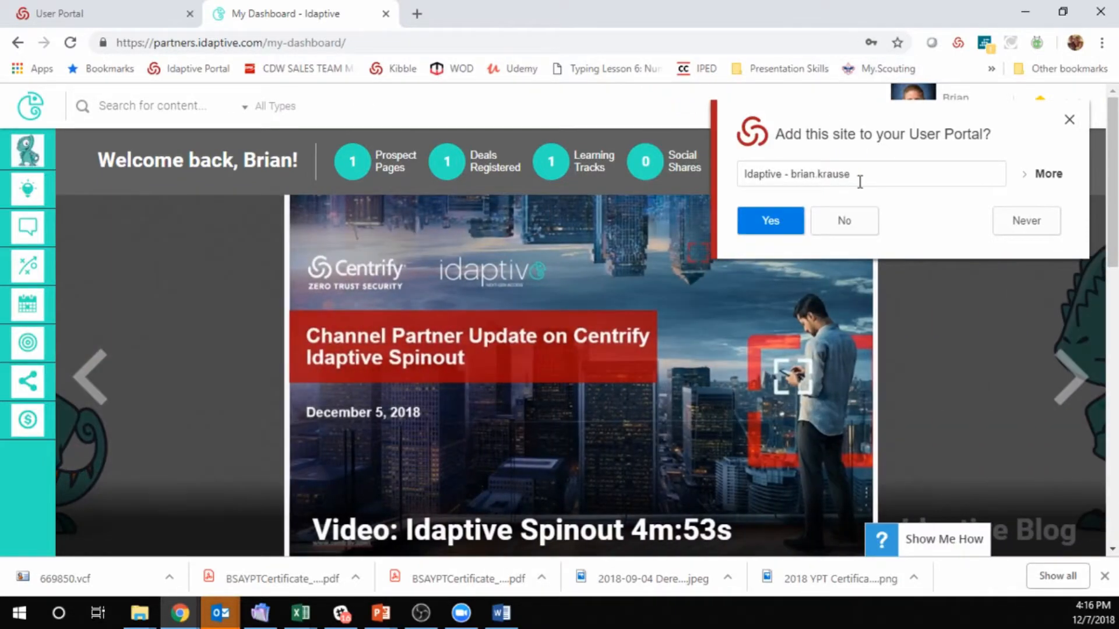
double_click(819, 173)
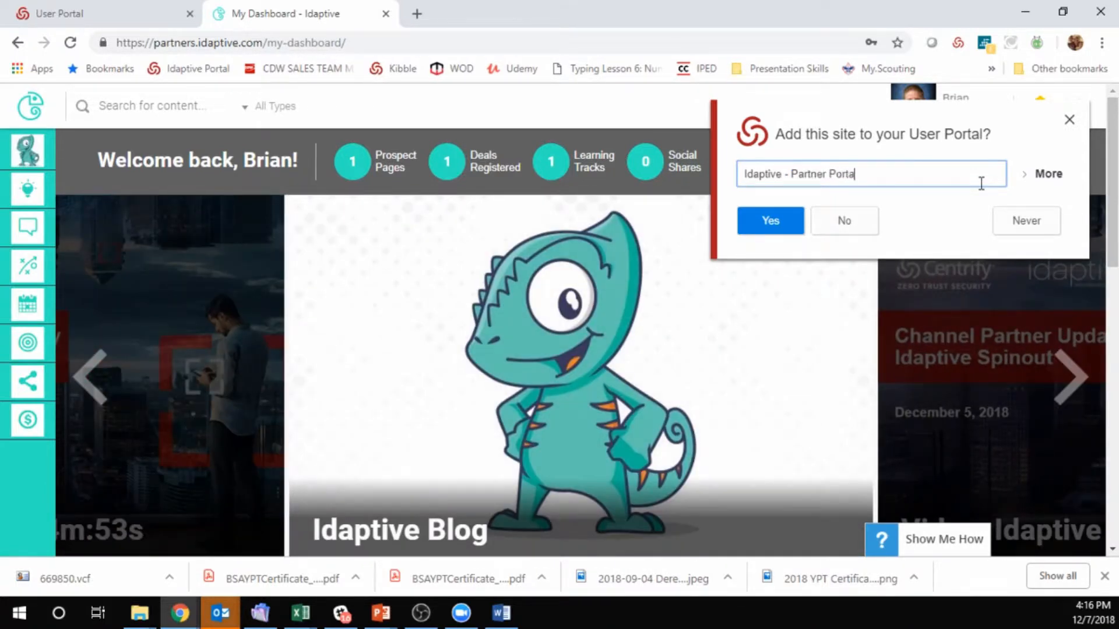
click(769, 220)
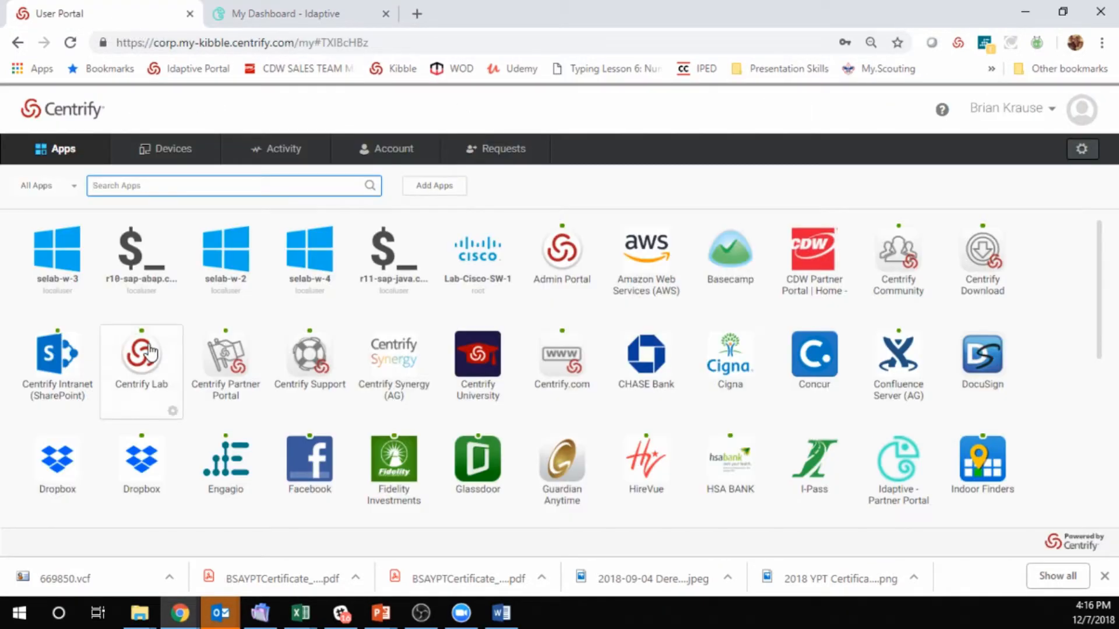
mouse_move(813, 464)
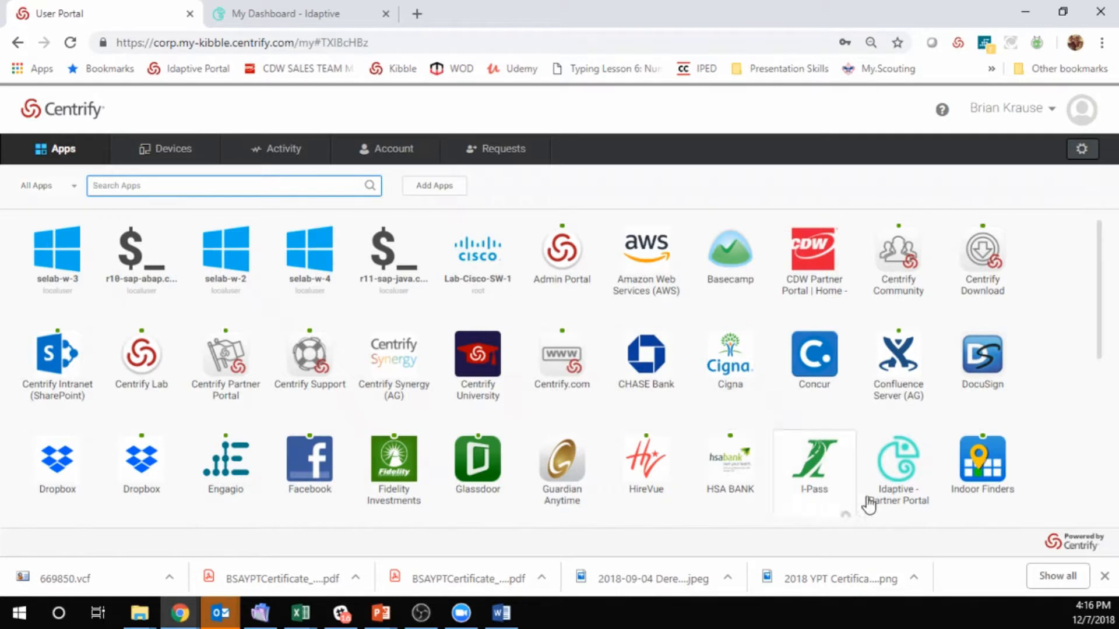
mouse_move(897, 467)
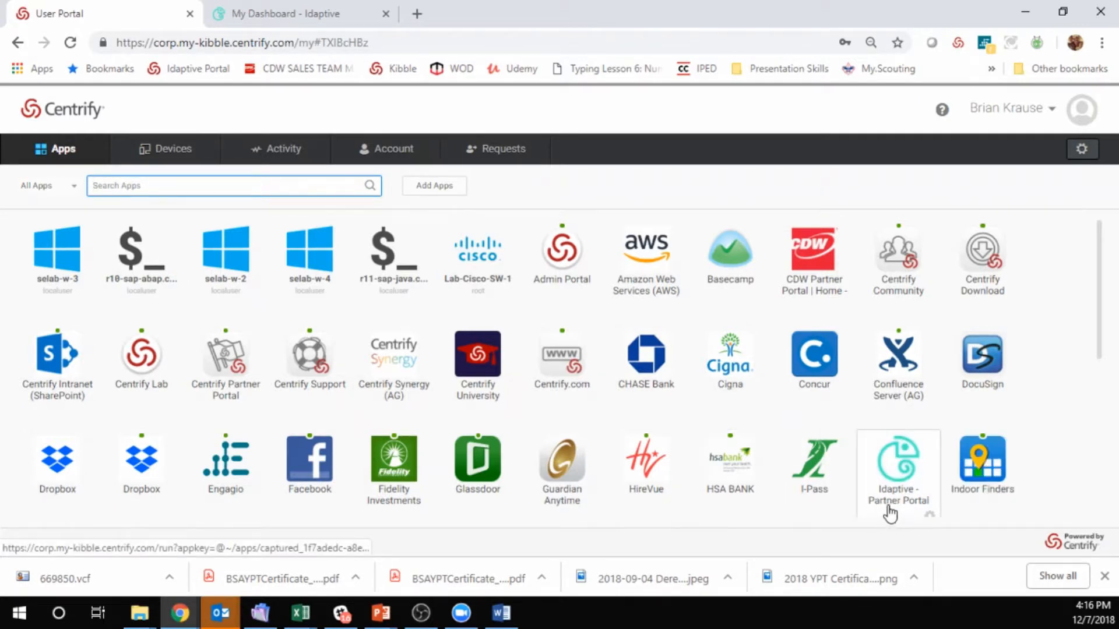
mouse_move(899, 464)
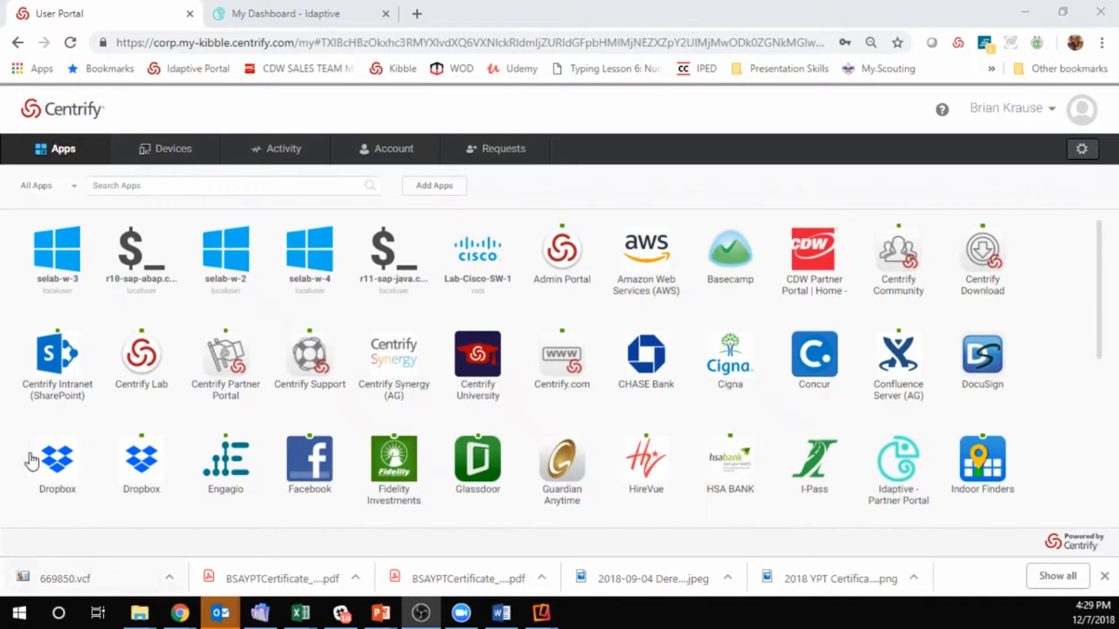
click(166, 148)
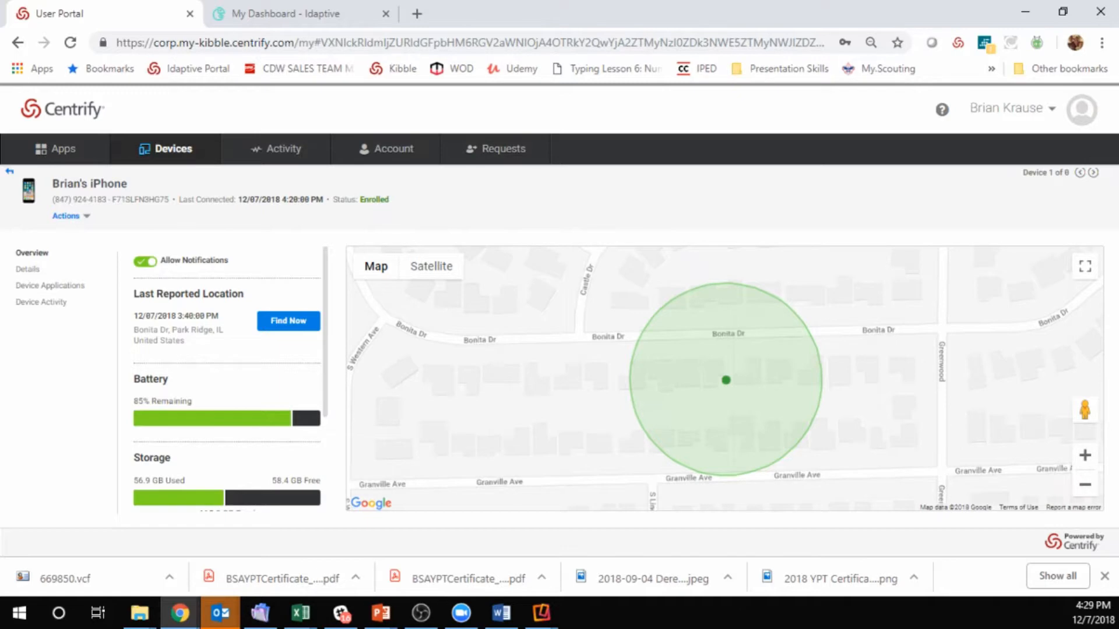
mouse_move(1085, 487)
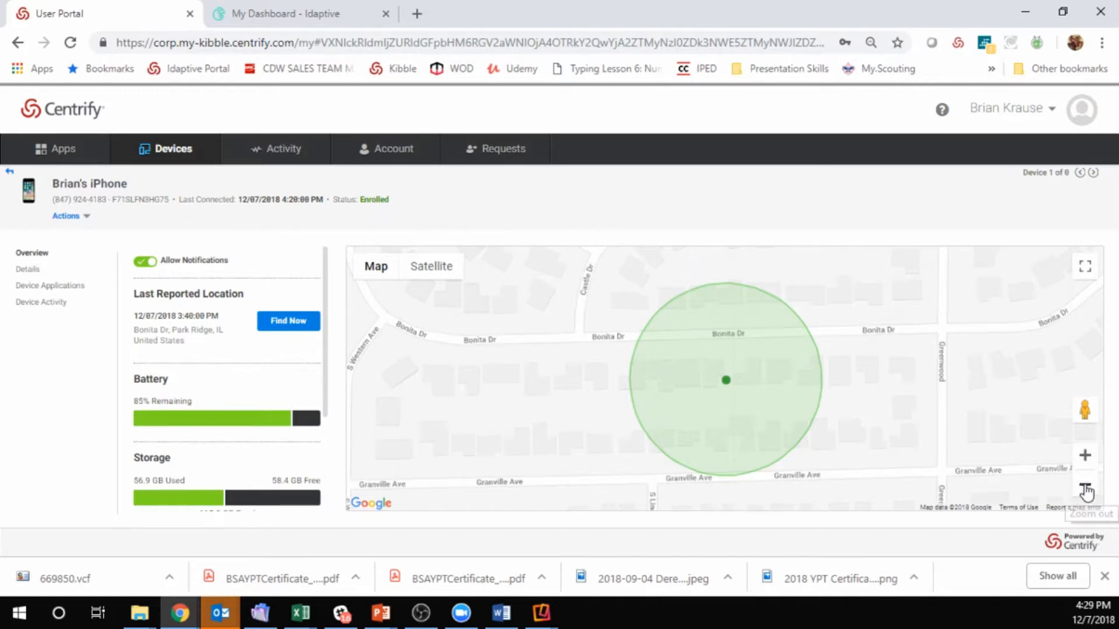
- Zoom the location map out twice to show the Chicago area
click(1084, 489)
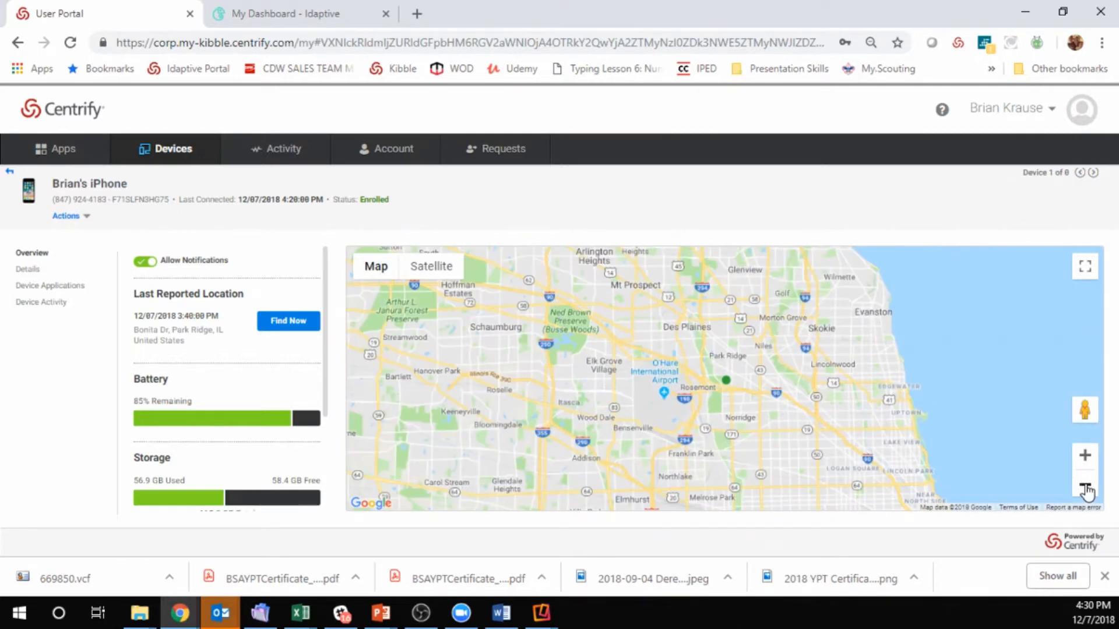
click(1084, 486)
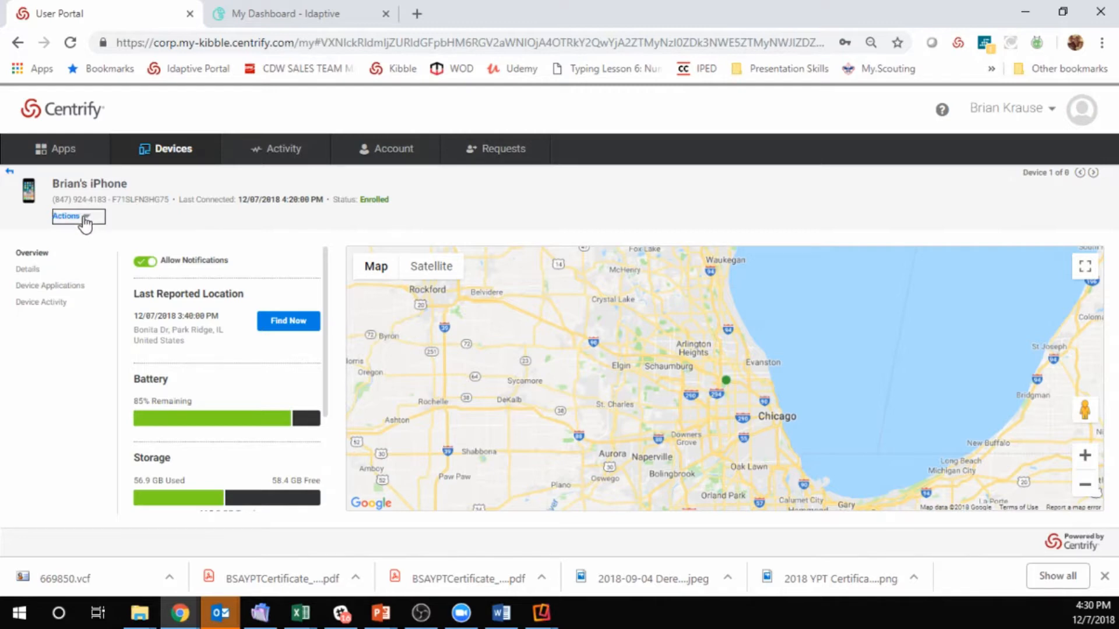
click(77, 217)
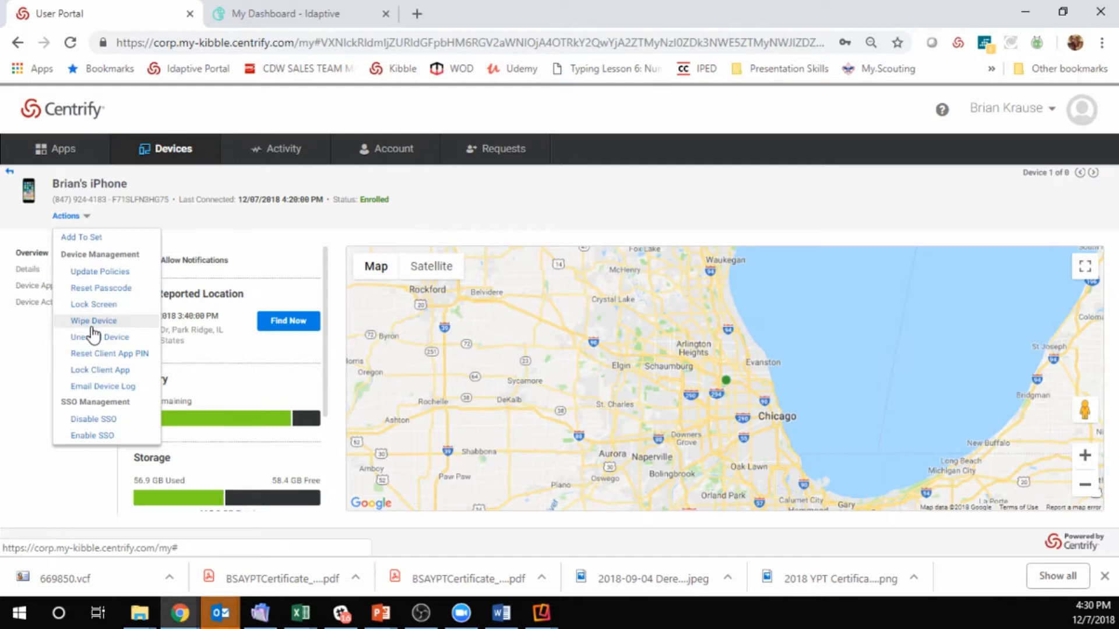
mouse_move(93, 304)
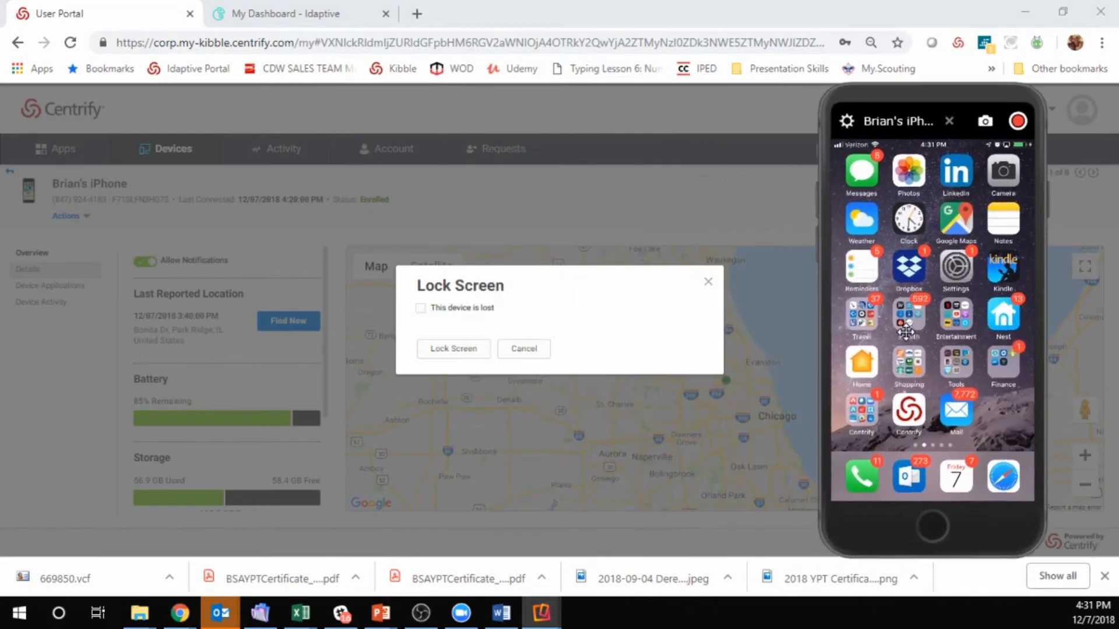
click(453, 349)
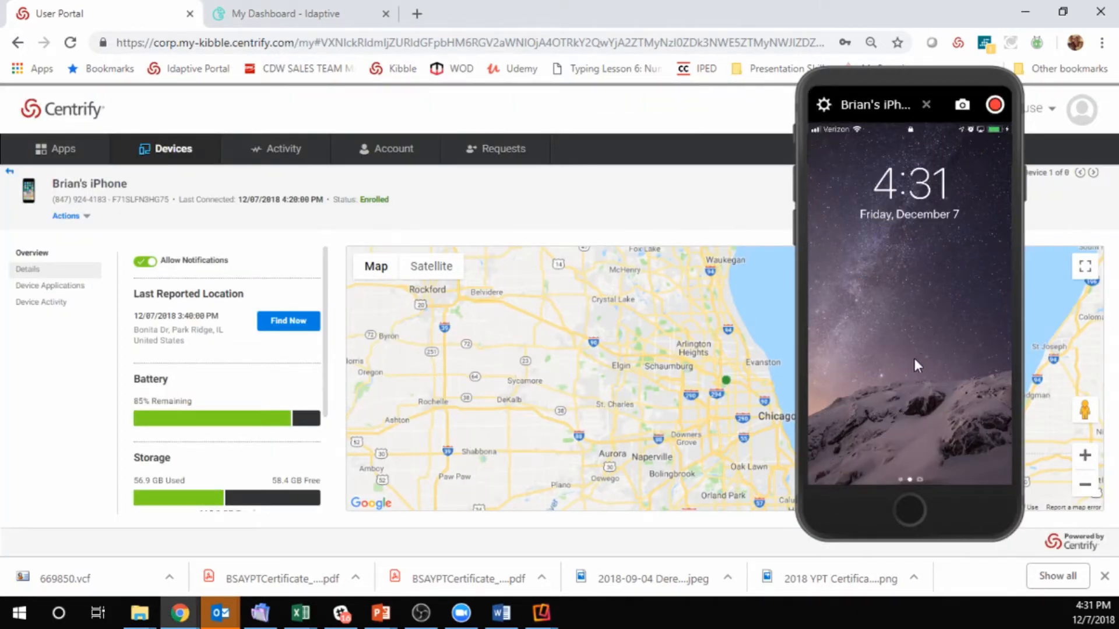
mouse_move(912, 372)
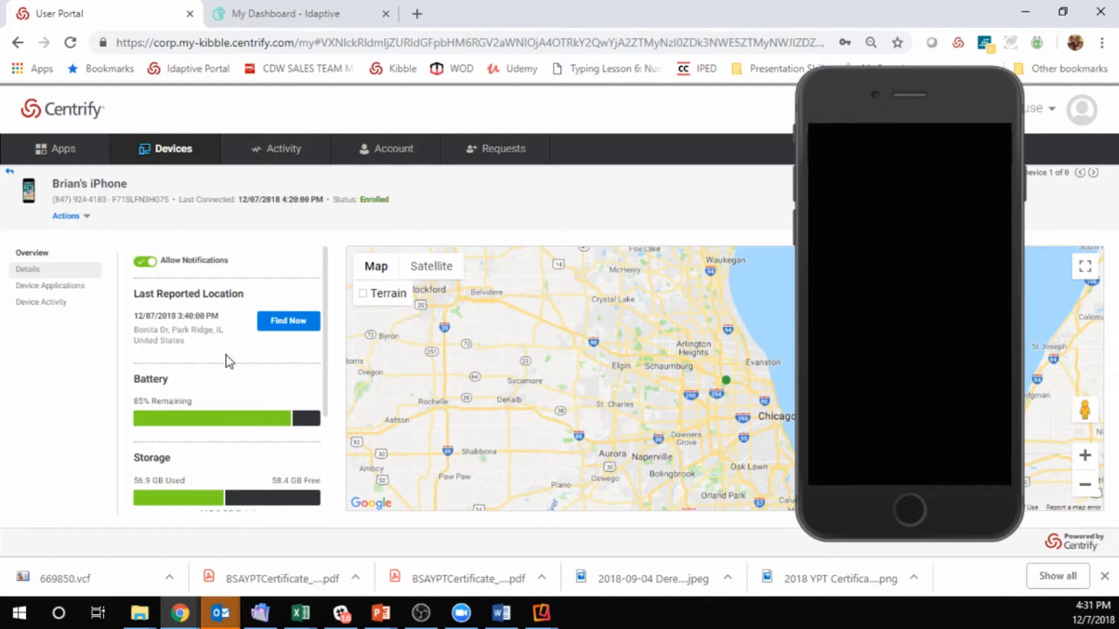
mouse_move(363, 293)
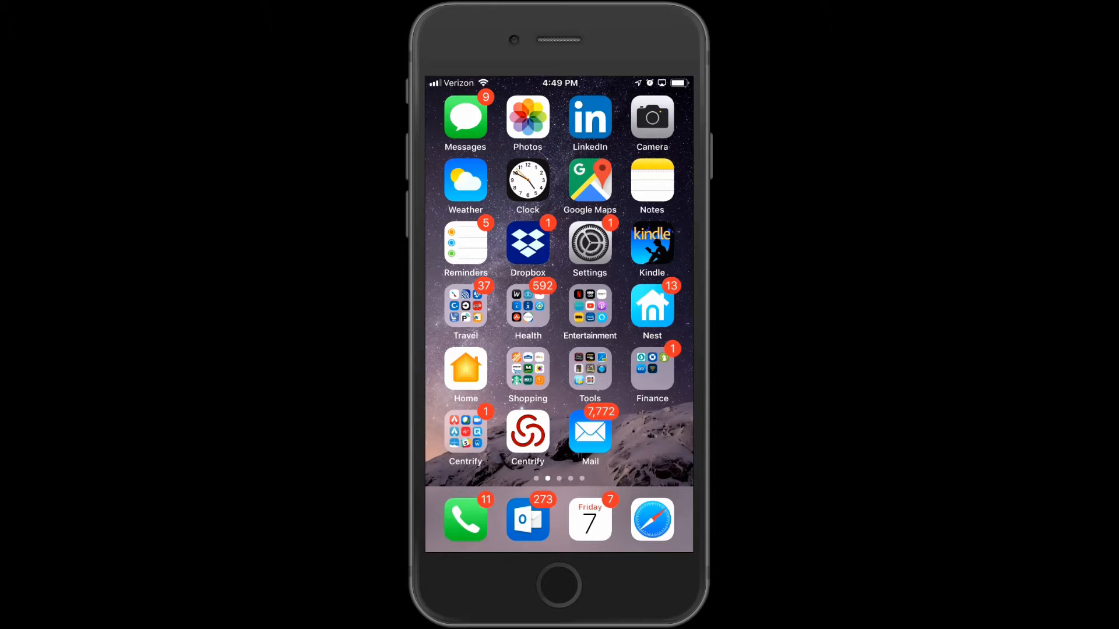
click(528, 430)
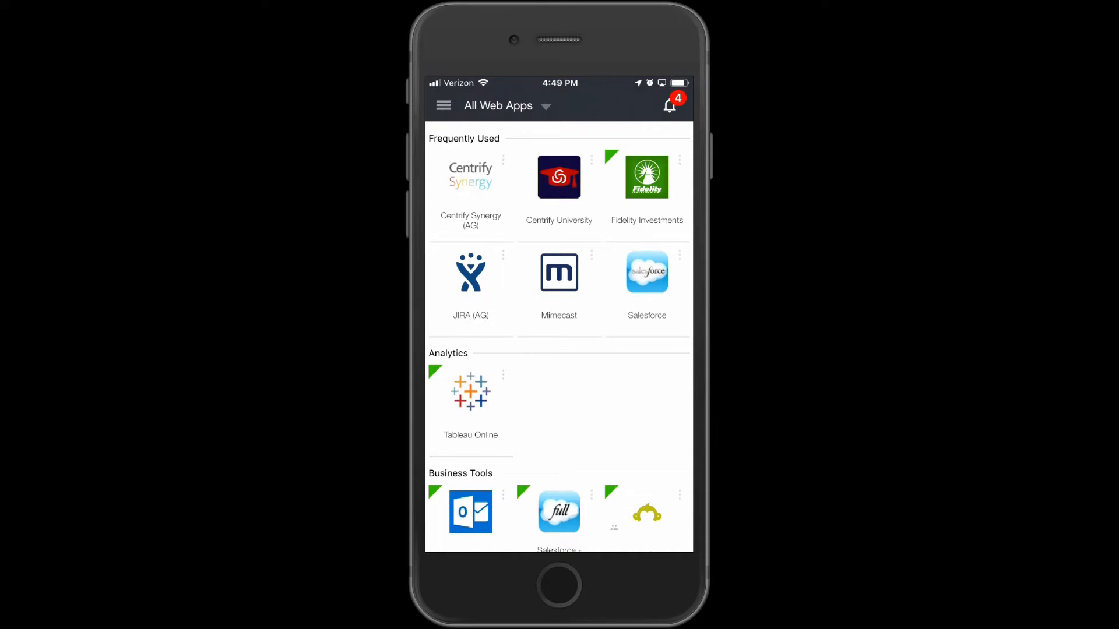
click(559, 272)
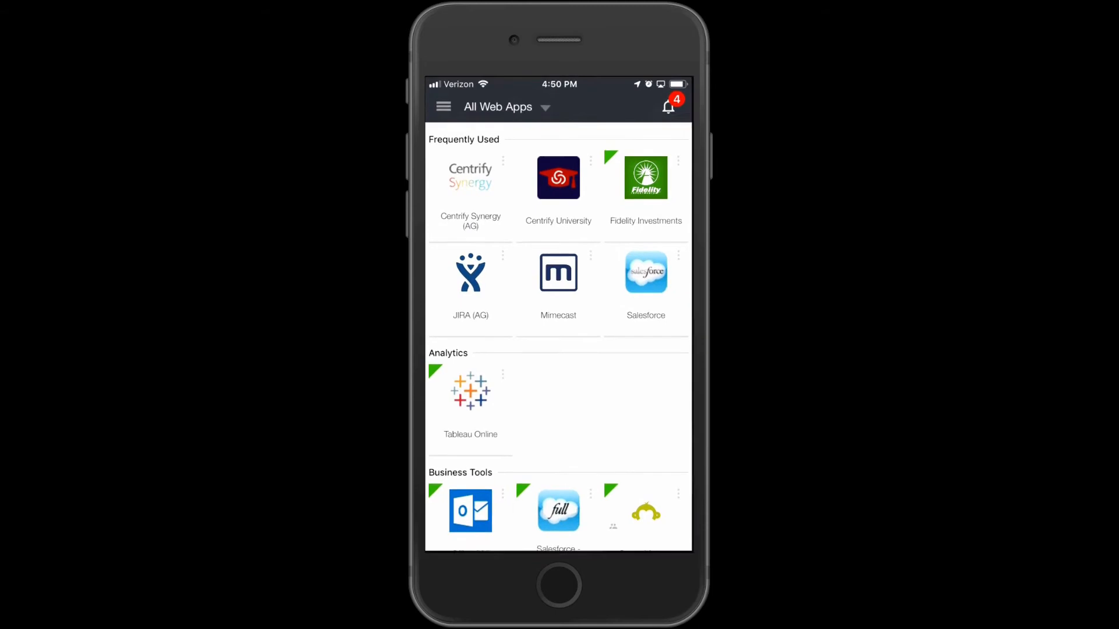
click(442, 106)
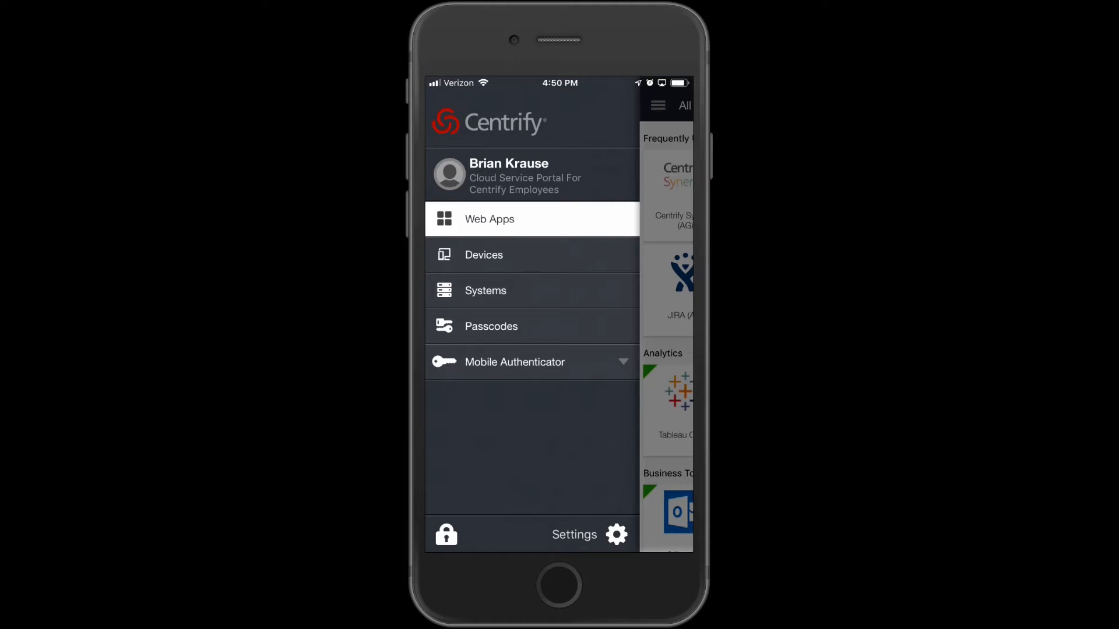
- Choose Web Apps in the side menu to return to the All Web Apps list
click(514, 362)
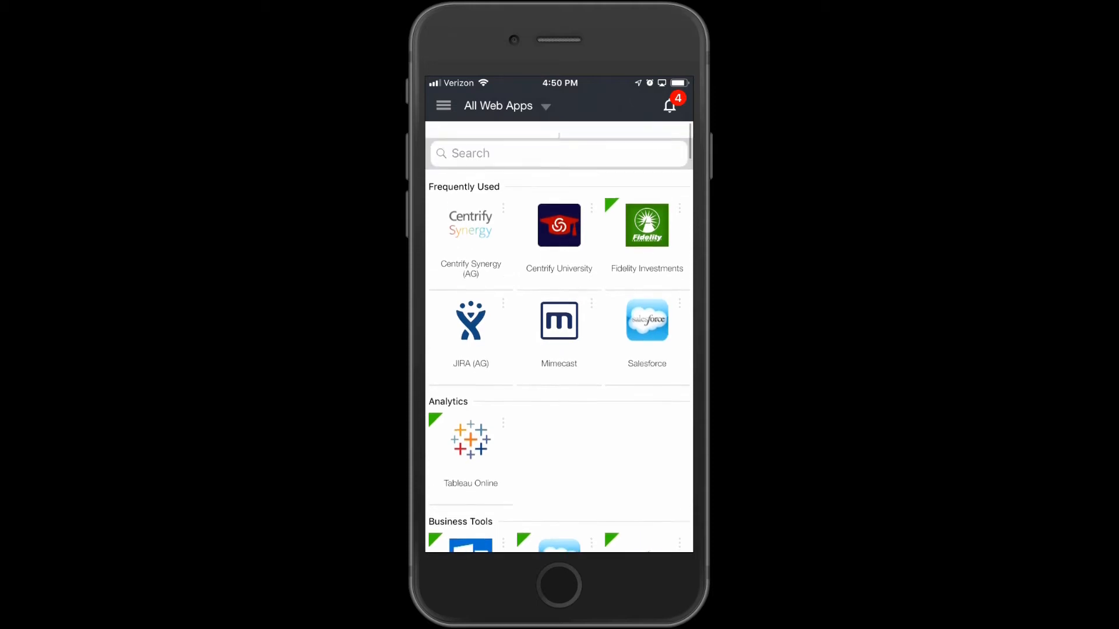
- Scroll the web apps list and launch Concur, opening its trip search signed in
scroll(down, 3)
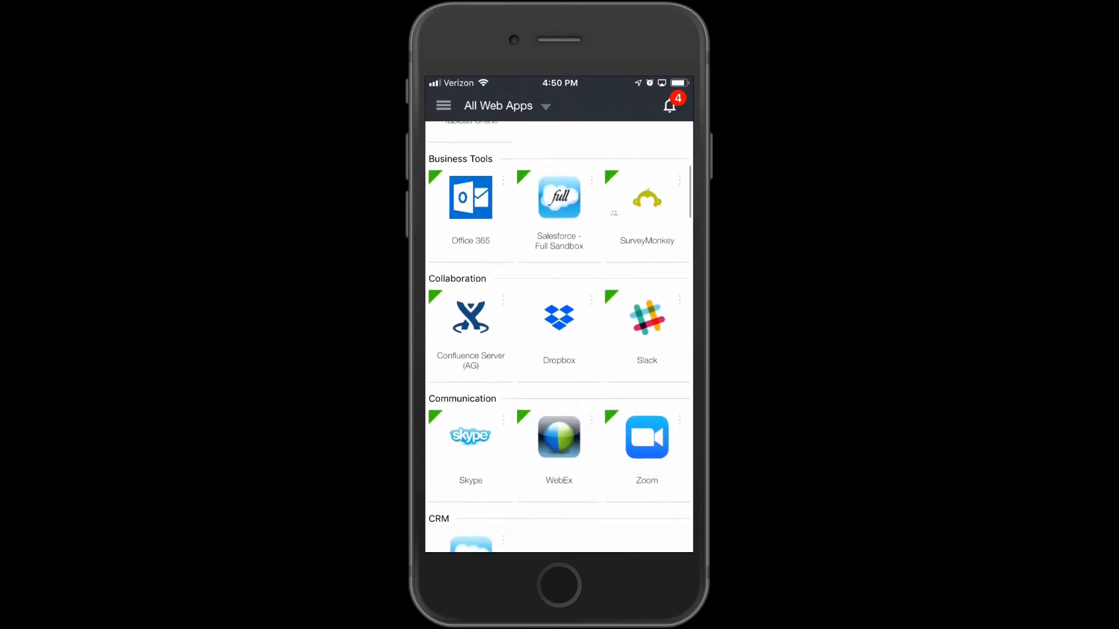
scroll(down, 3)
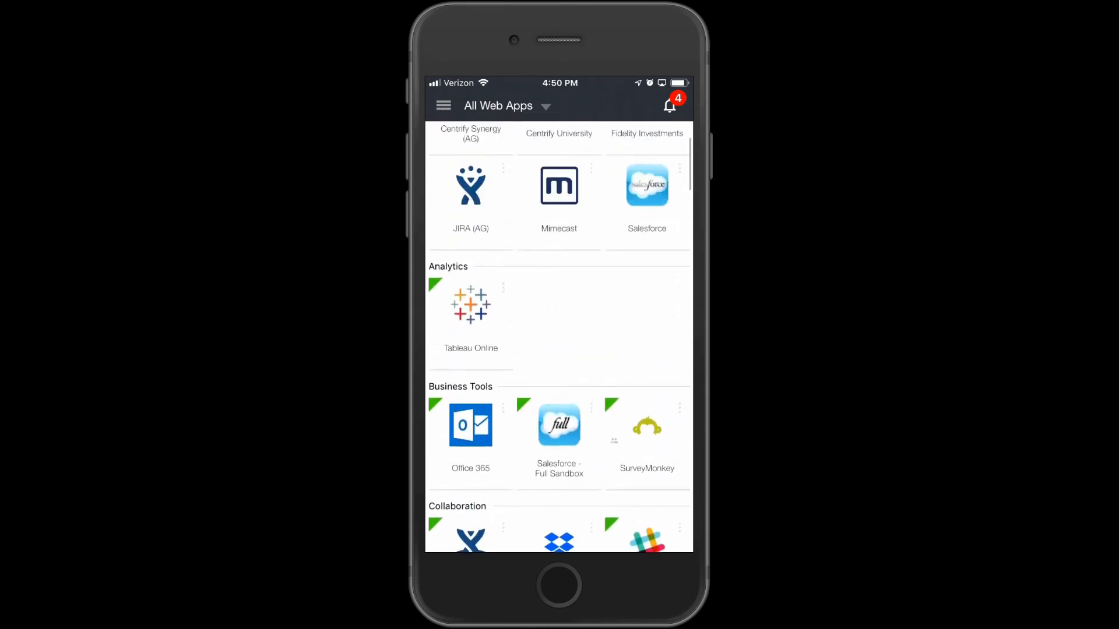
click(559, 136)
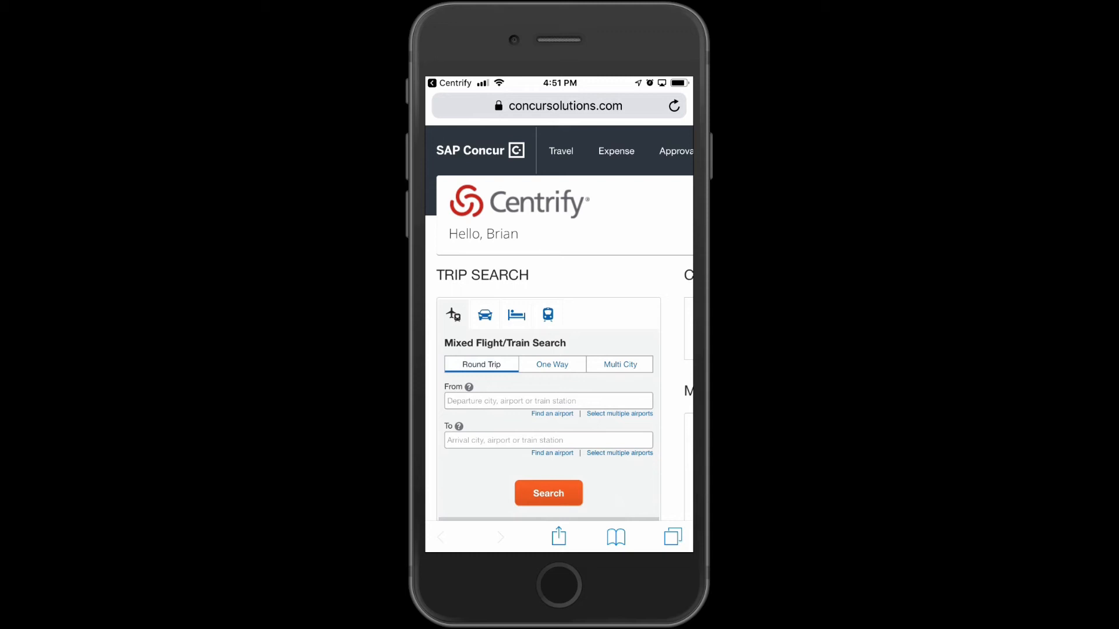
- Return to the home screen and open SAP Concur from the Travel folder
key(home)
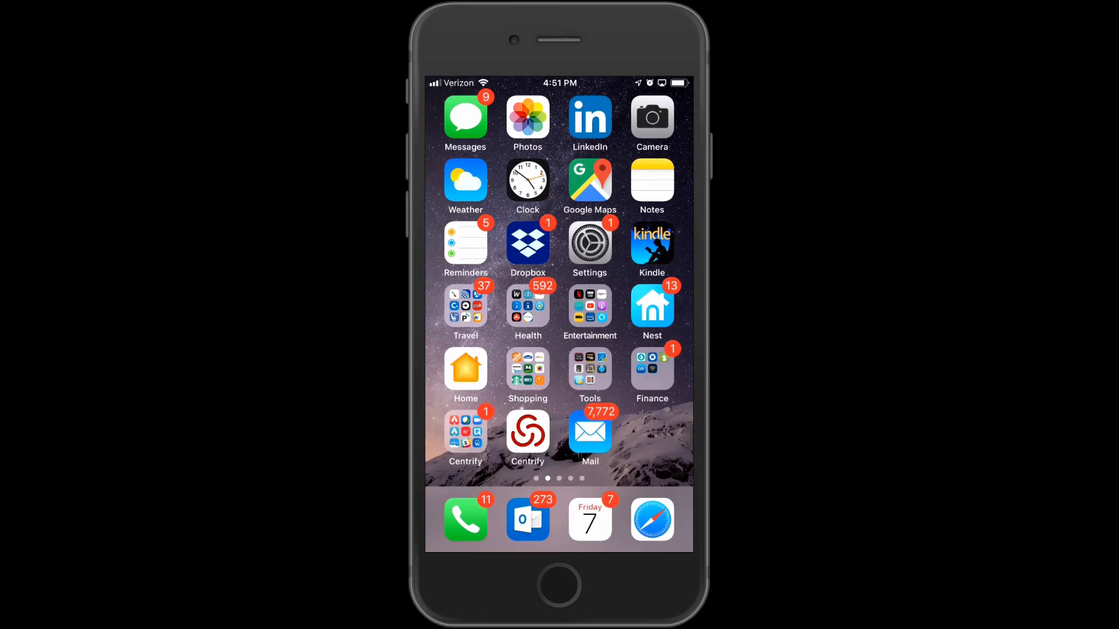
click(465, 306)
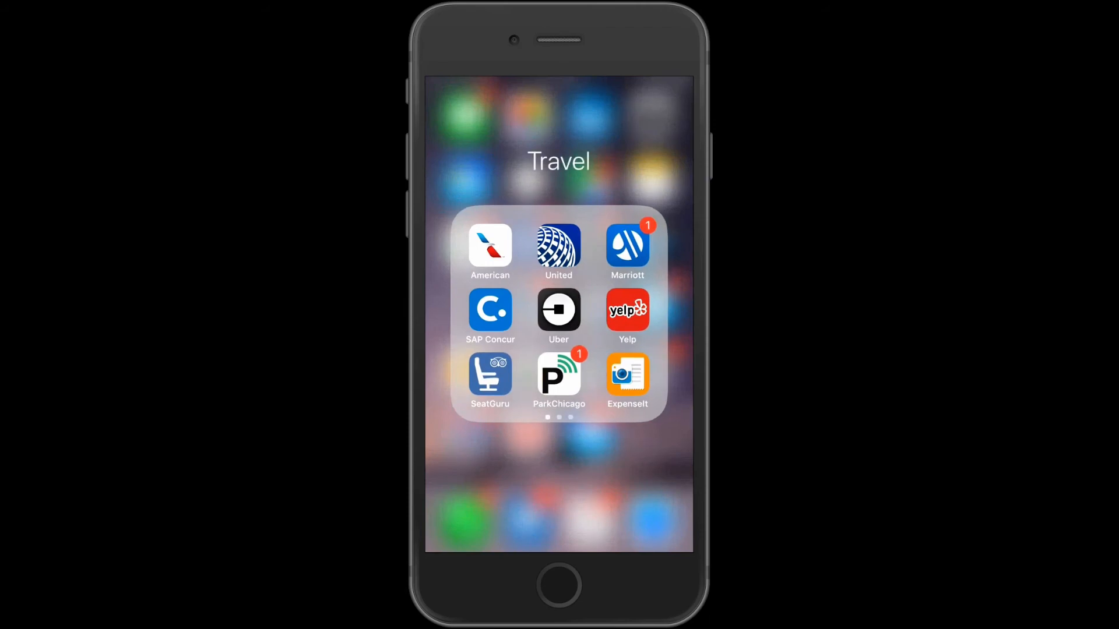
click(490, 309)
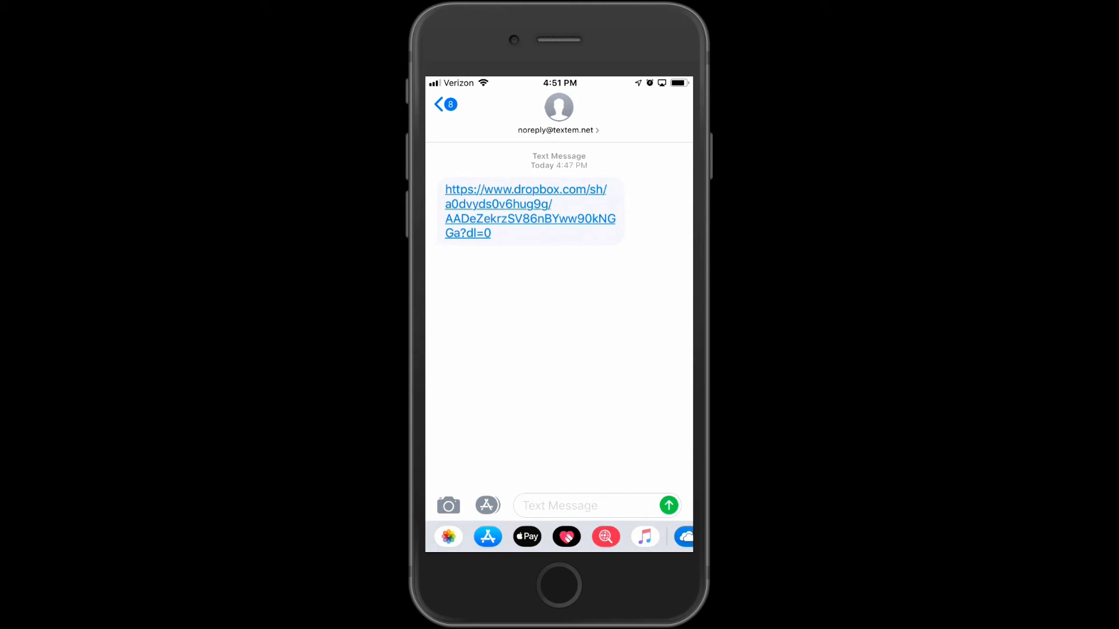
- Open the dropbox.com link from the text message in Dropbox
click(525, 210)
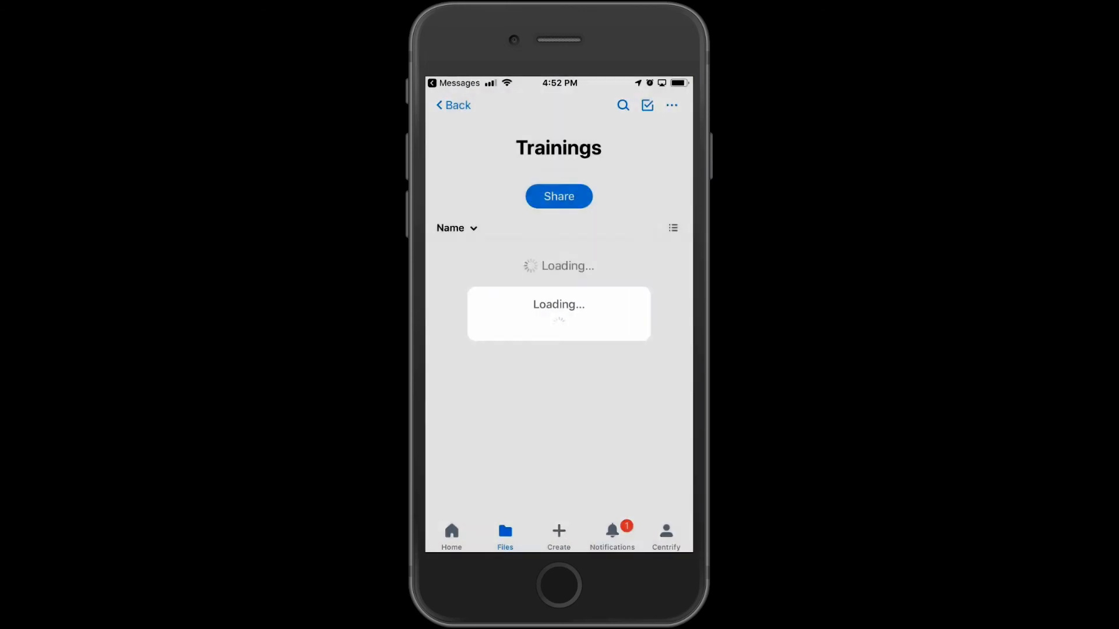